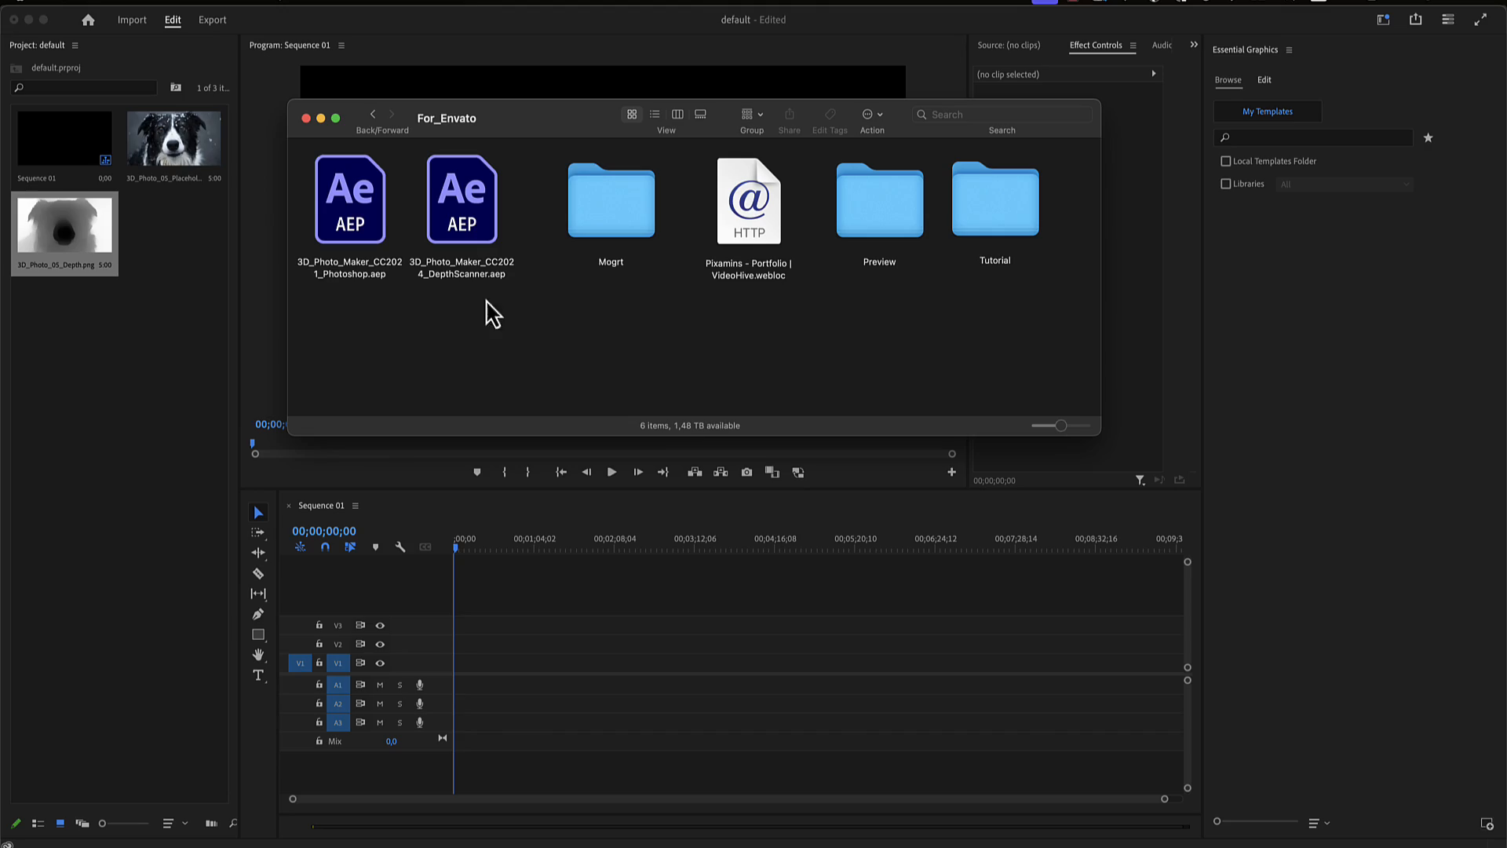
pyautogui.moveTo(571, 200)
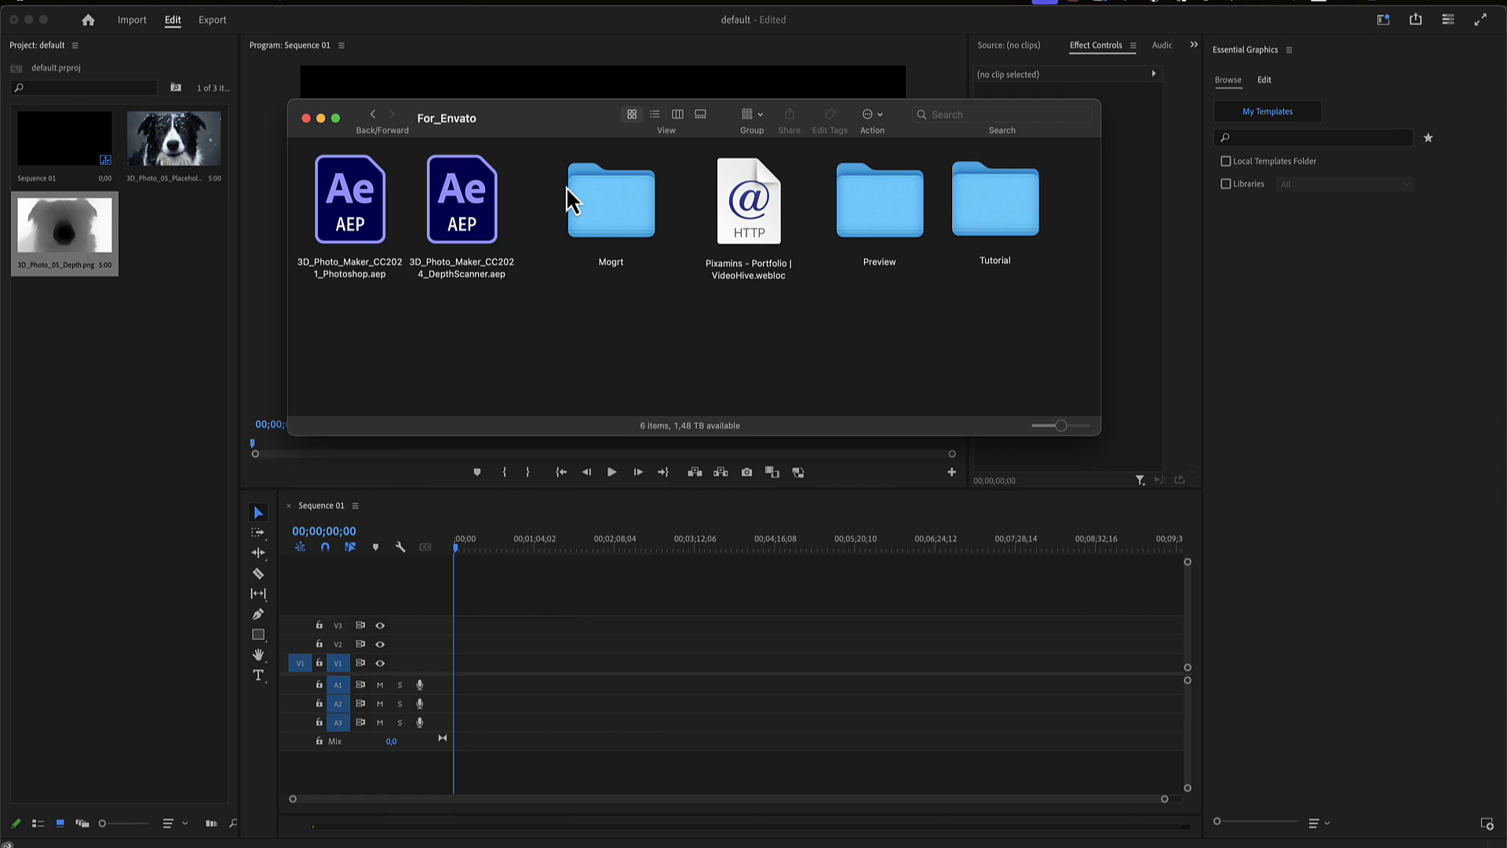
# Open the Mogrt folder, then its HD folder, to list the twelve HD 3D Photo templates
pyautogui.doubleClick(609, 199)
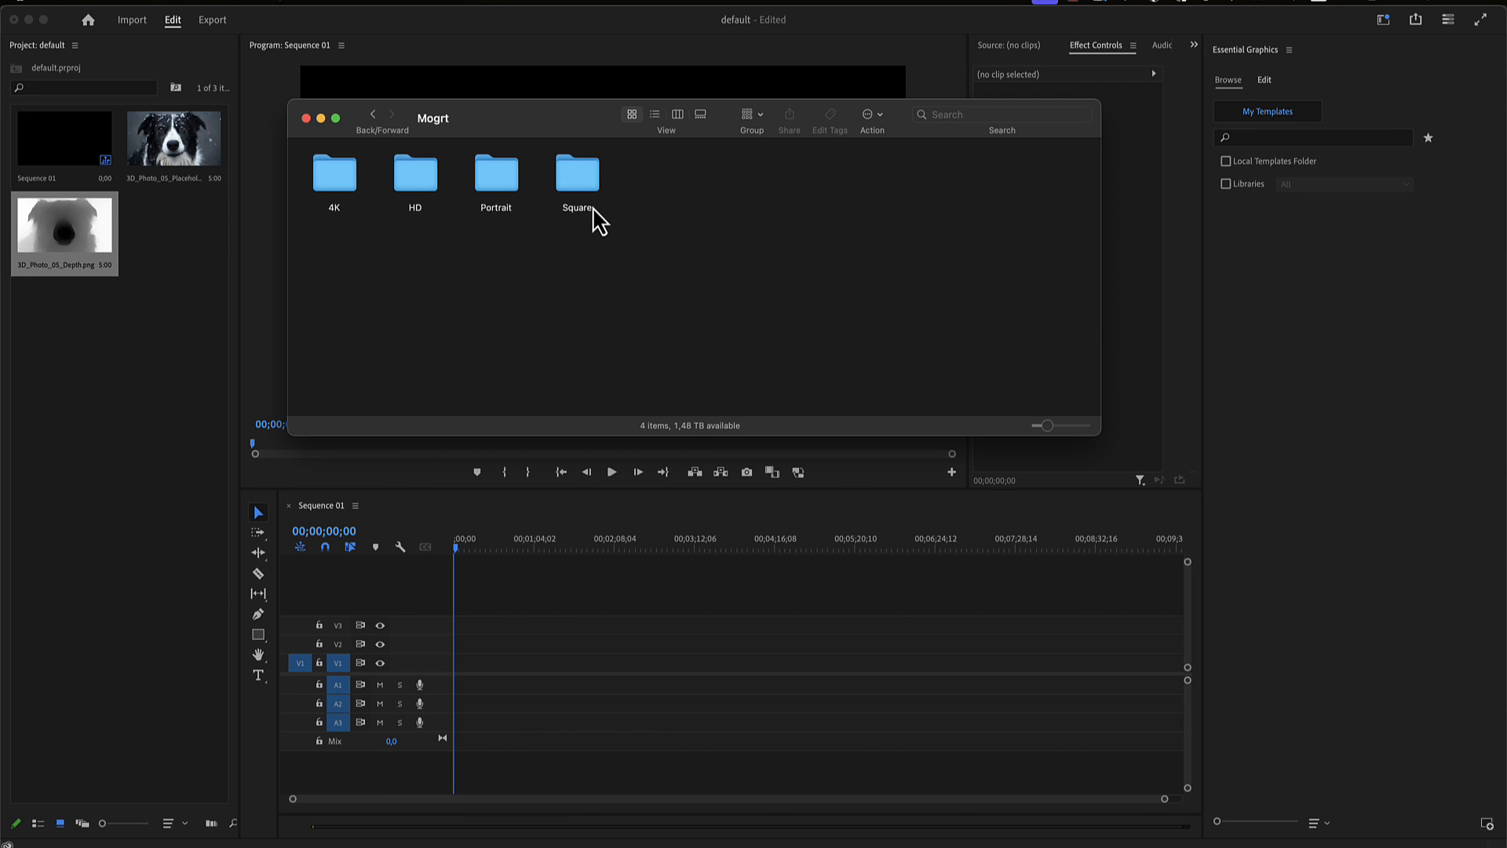
pyautogui.moveTo(590, 231)
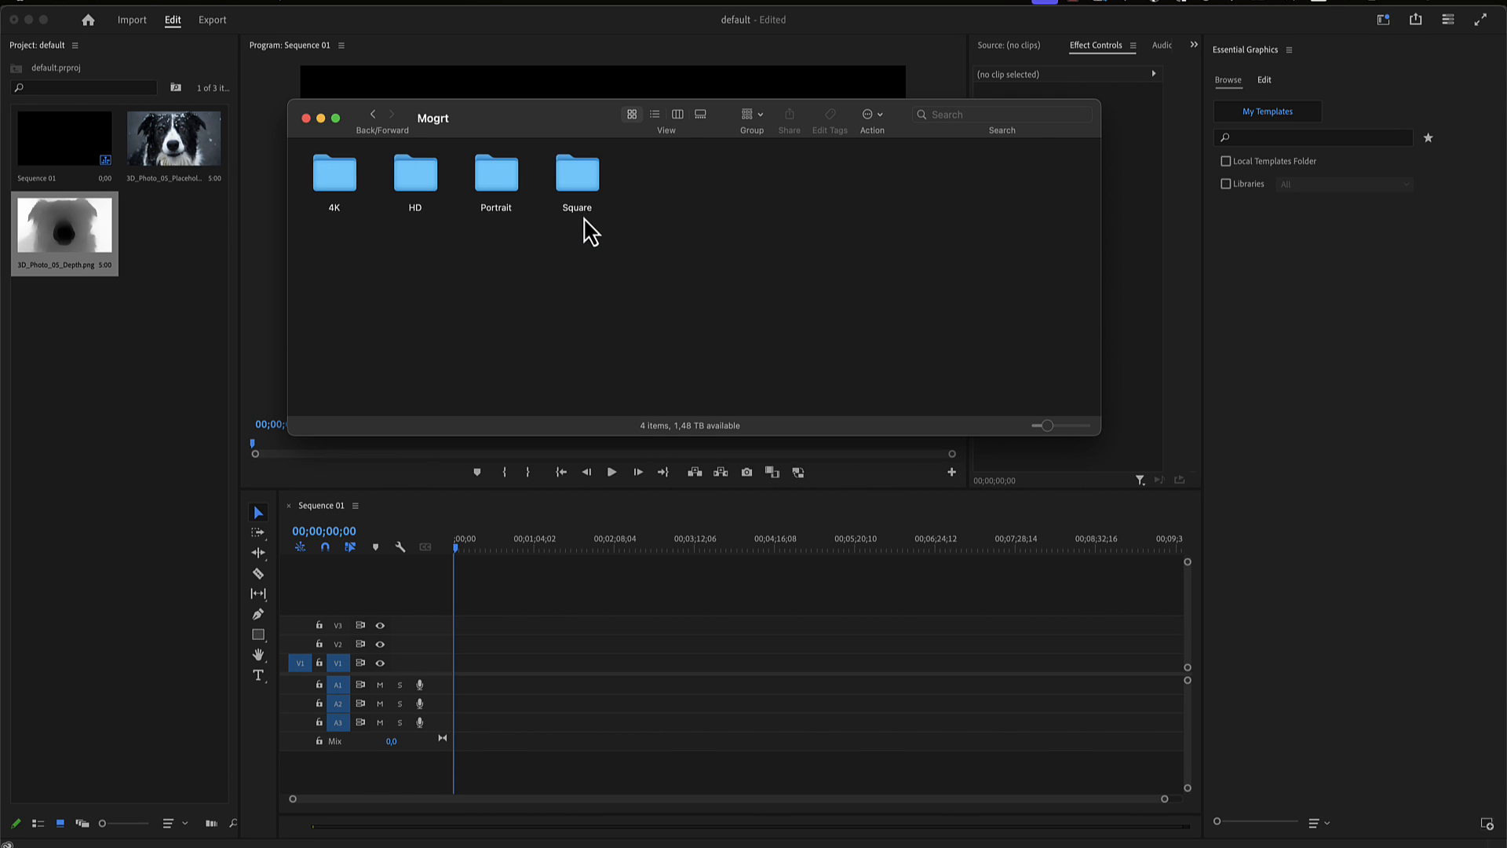
pyautogui.moveTo(555, 239)
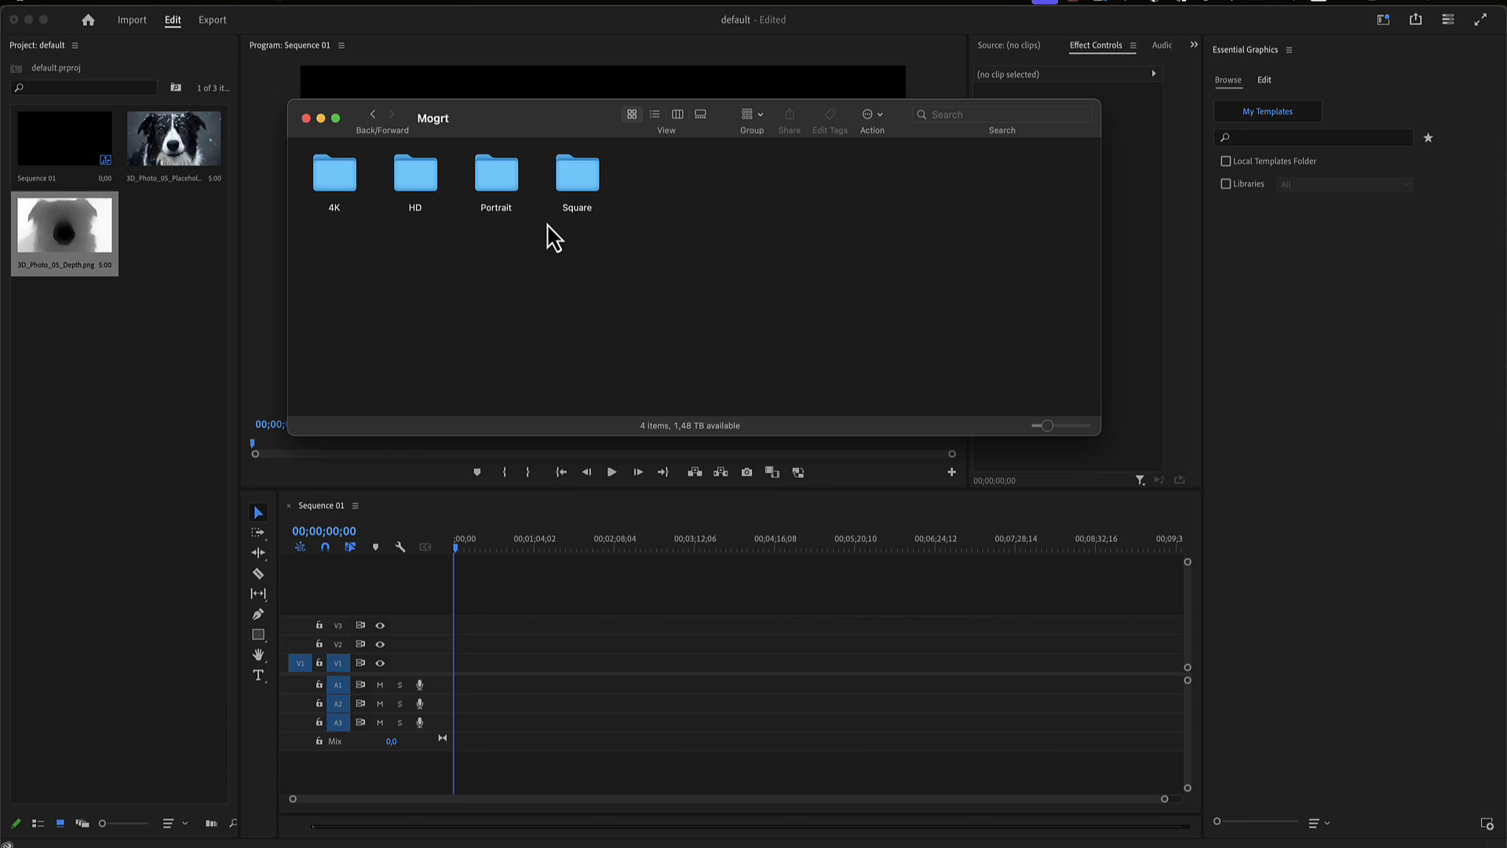
pyautogui.moveTo(551, 239)
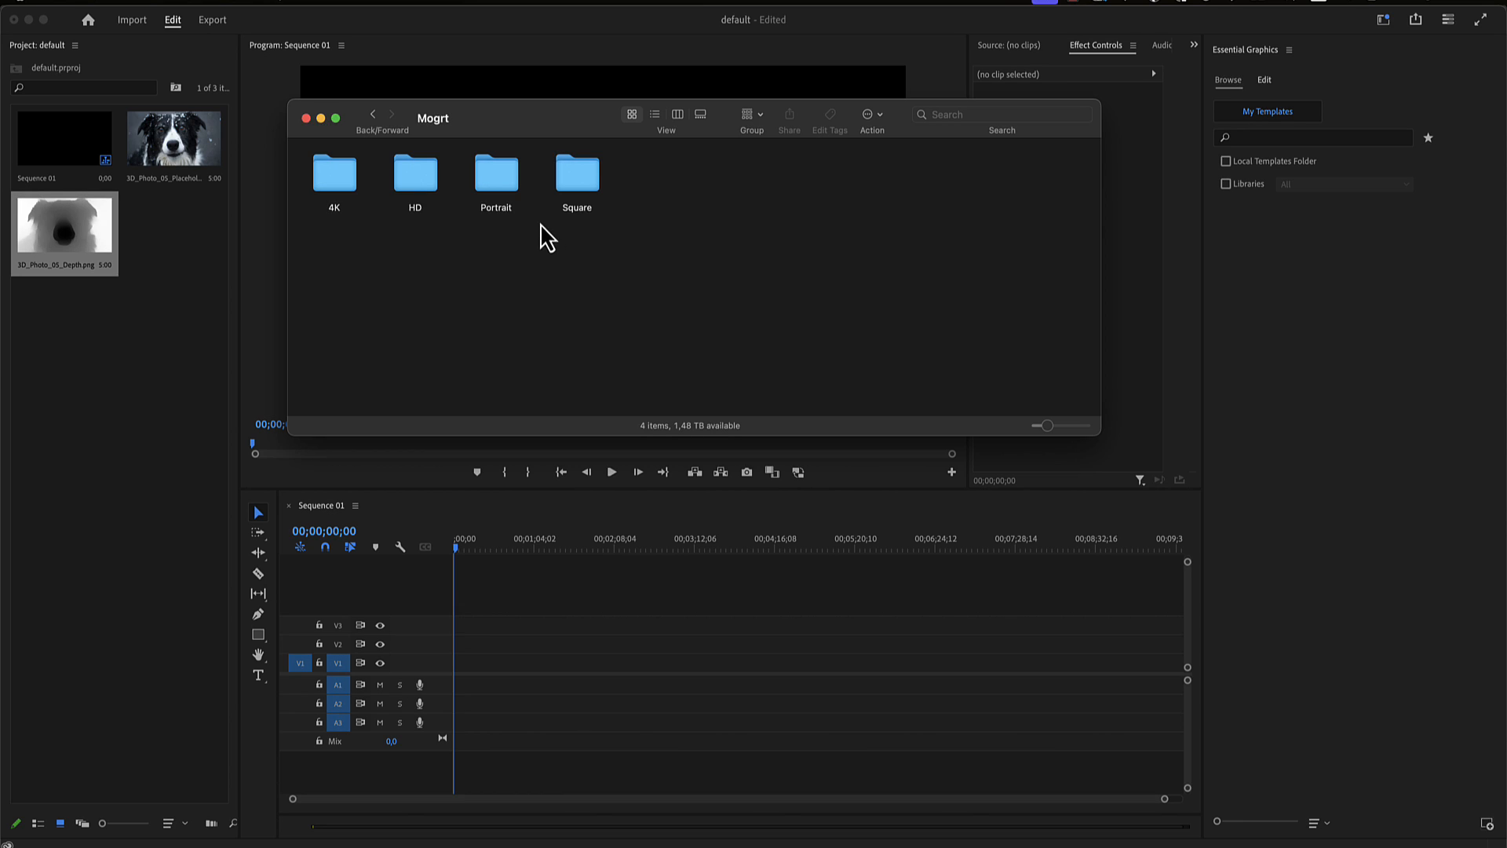
pyautogui.moveTo(553, 296)
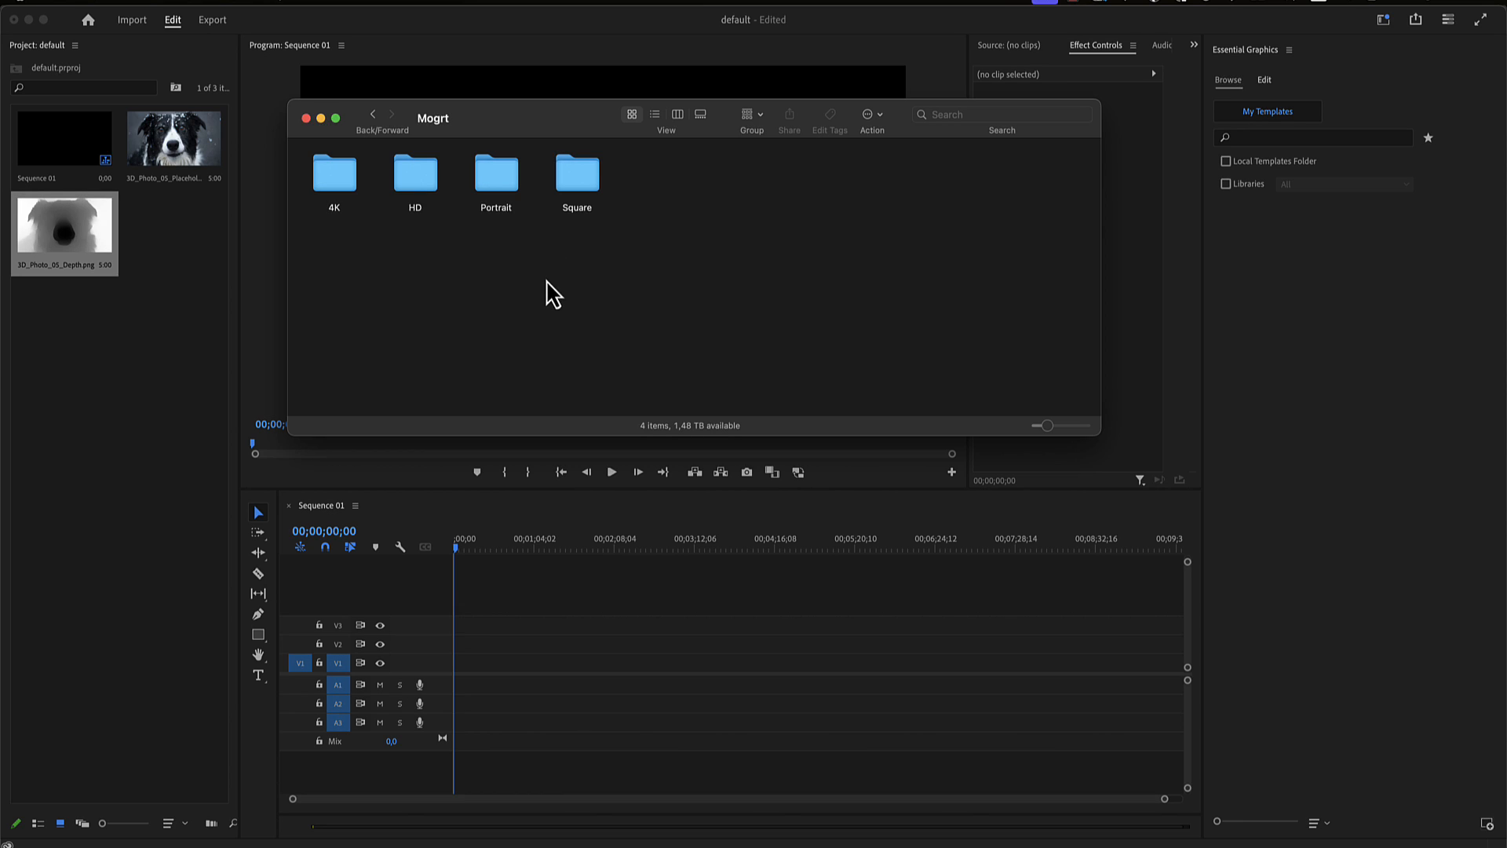
pyautogui.moveTo(517, 273)
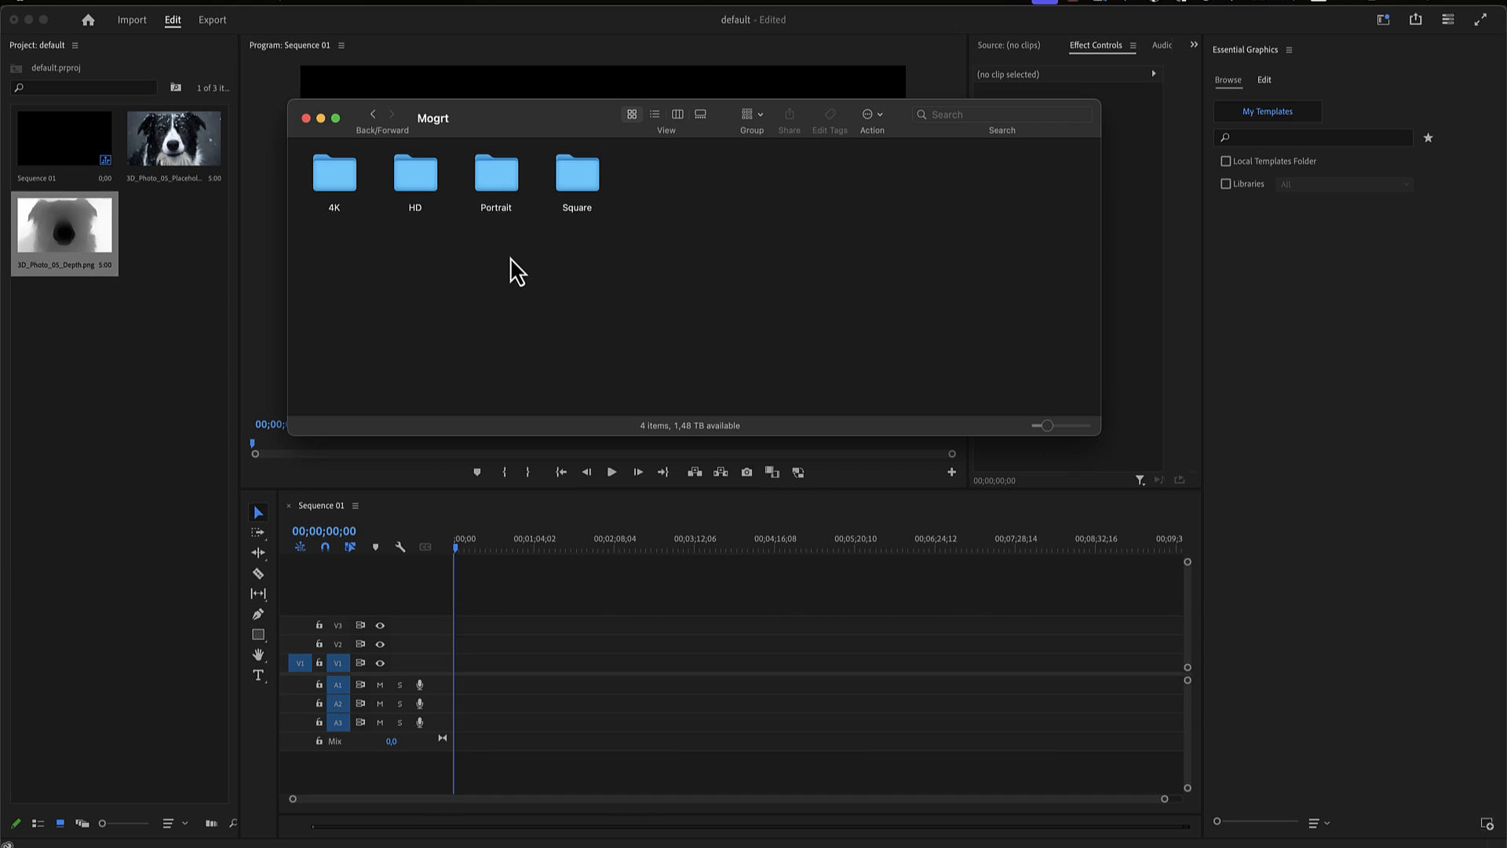
pyautogui.moveTo(453, 254)
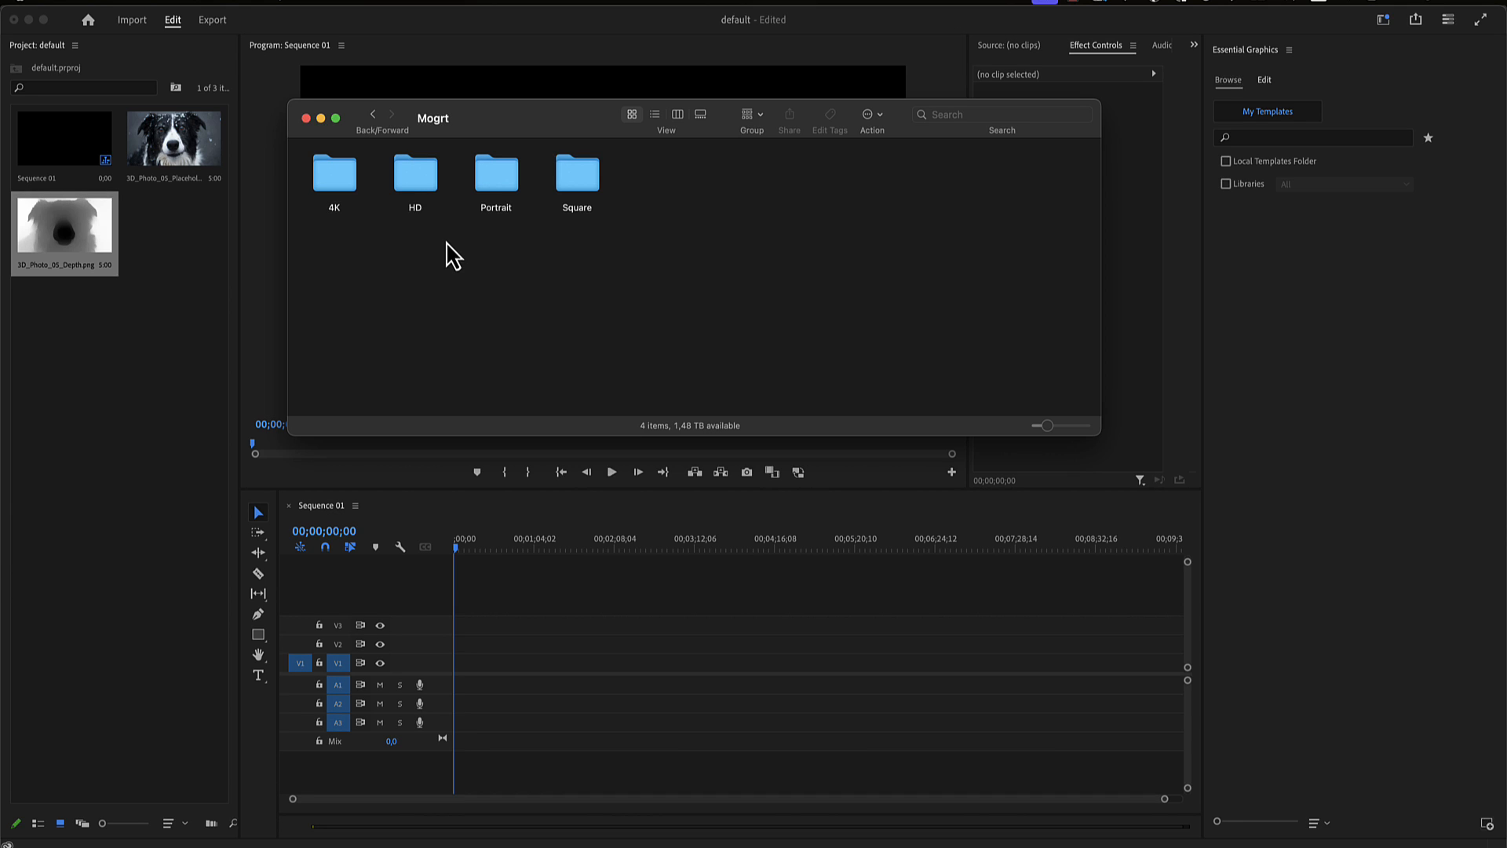
pyautogui.doubleClick(415, 178)
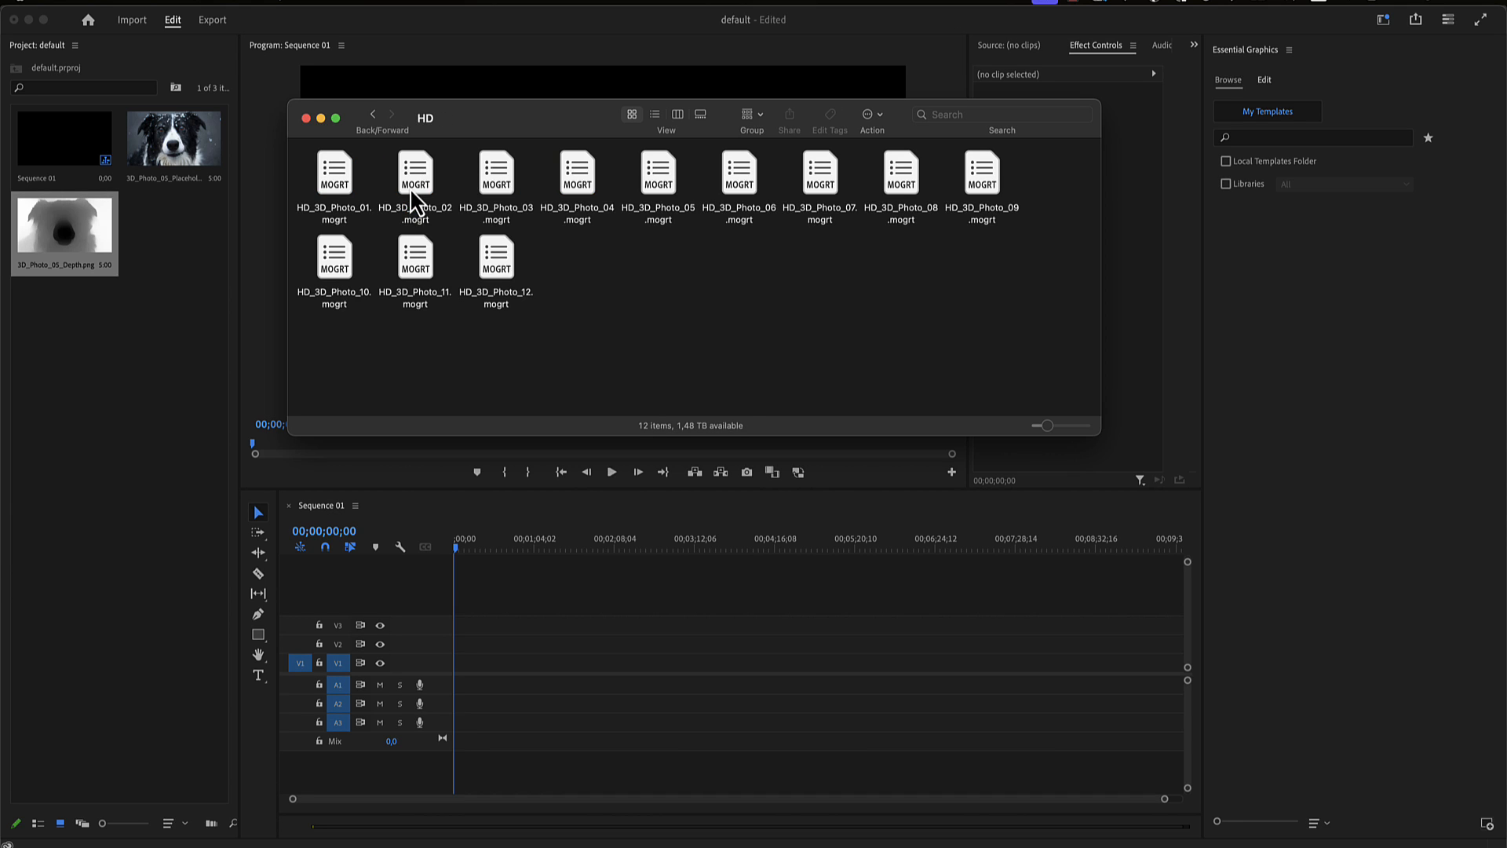
# Drag HD_3D_Photo_04.mogrt from Finder onto track V1 of the Premiere timeline
pyautogui.click(416, 183)
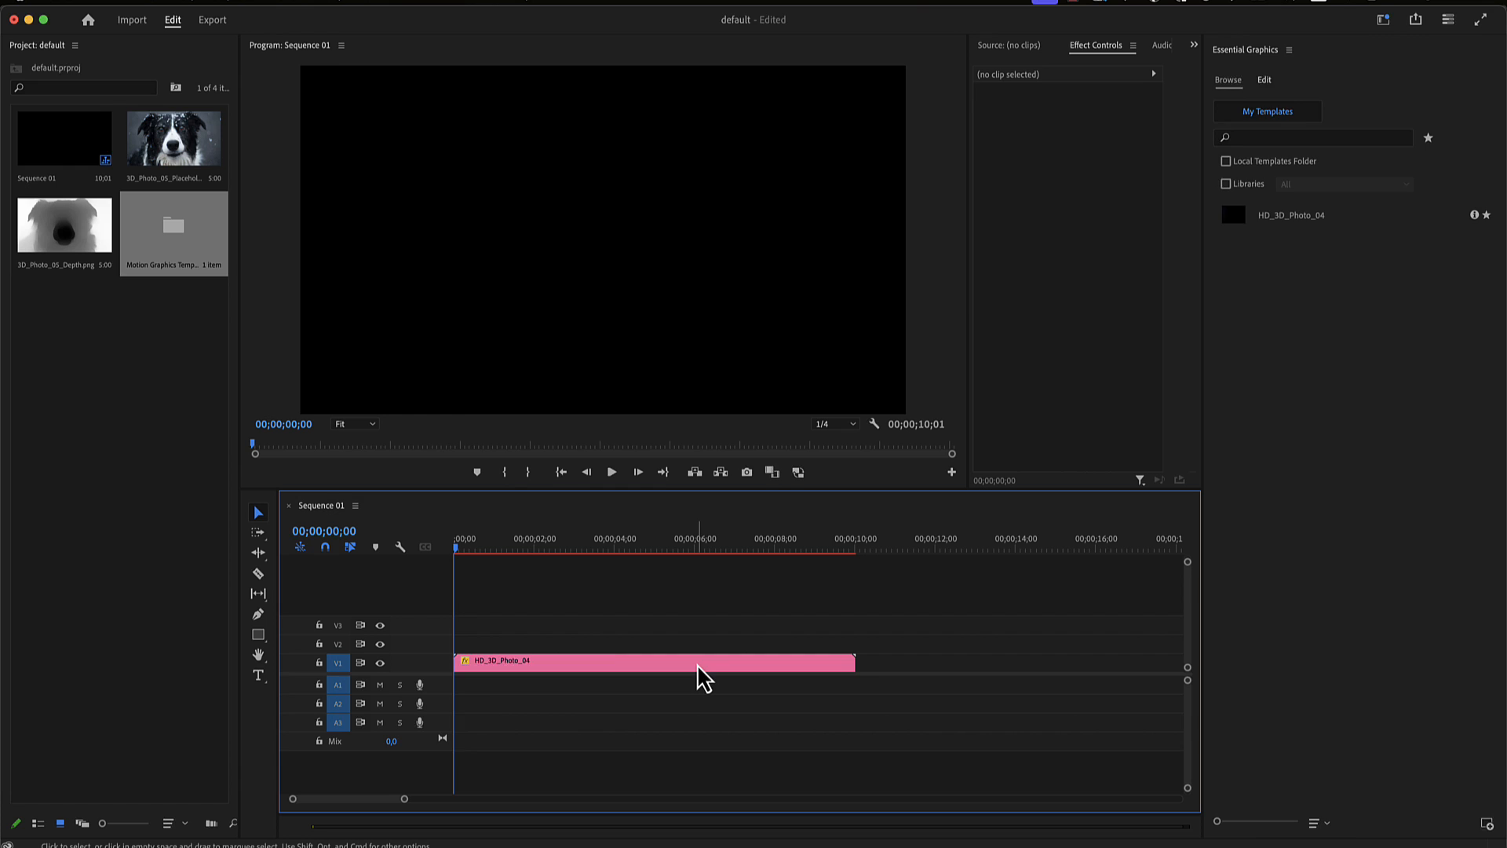
# Select the HD_3D_Photo_04 clip and fill its Placeholder with the dog photo and Depth with the depth PNG
pyautogui.click(654, 661)
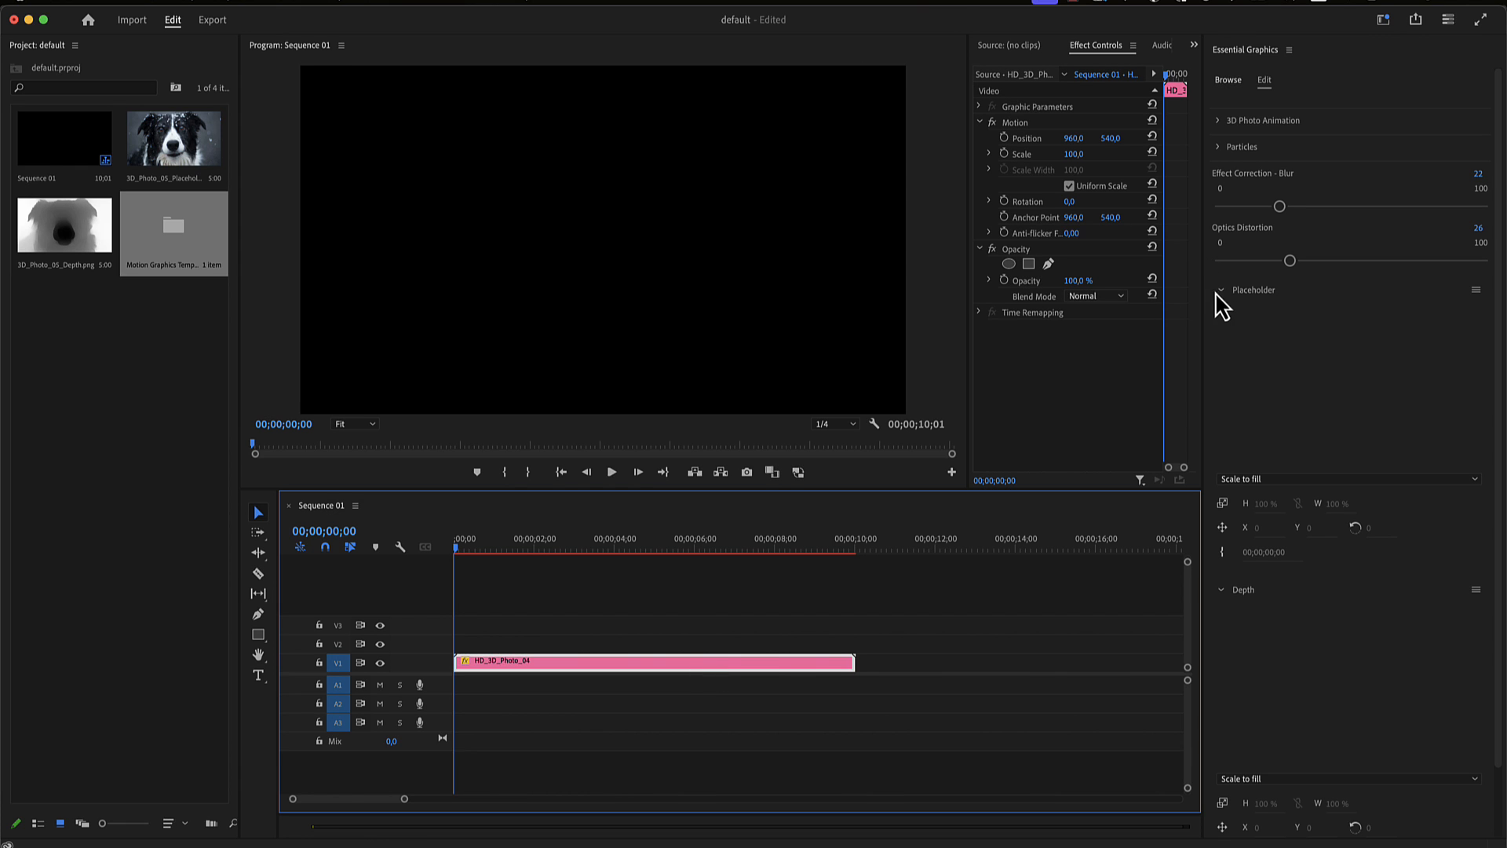
pyautogui.click(1222, 290)
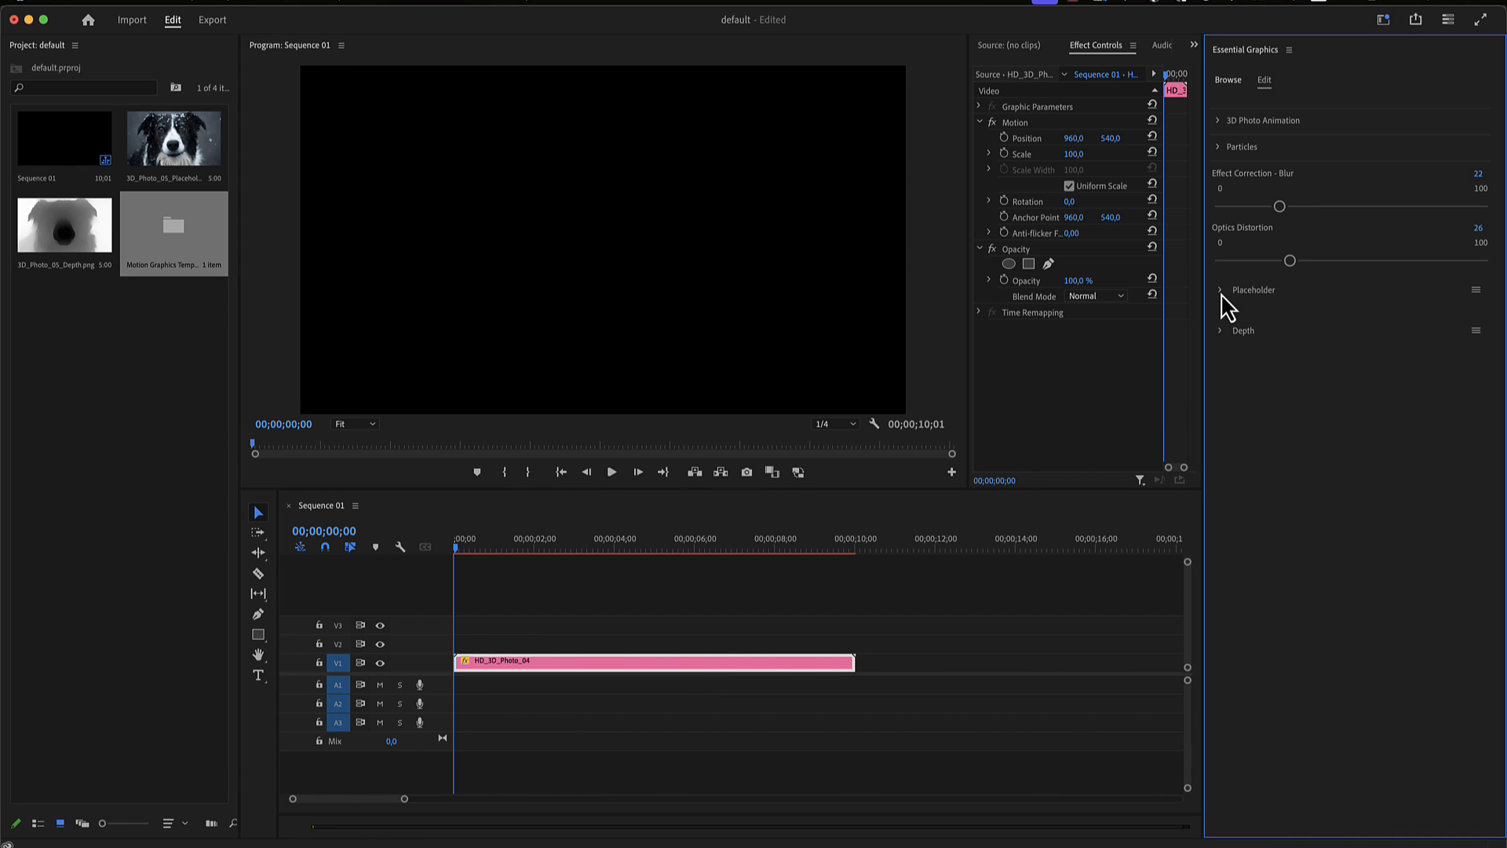
pyautogui.click(1220, 289)
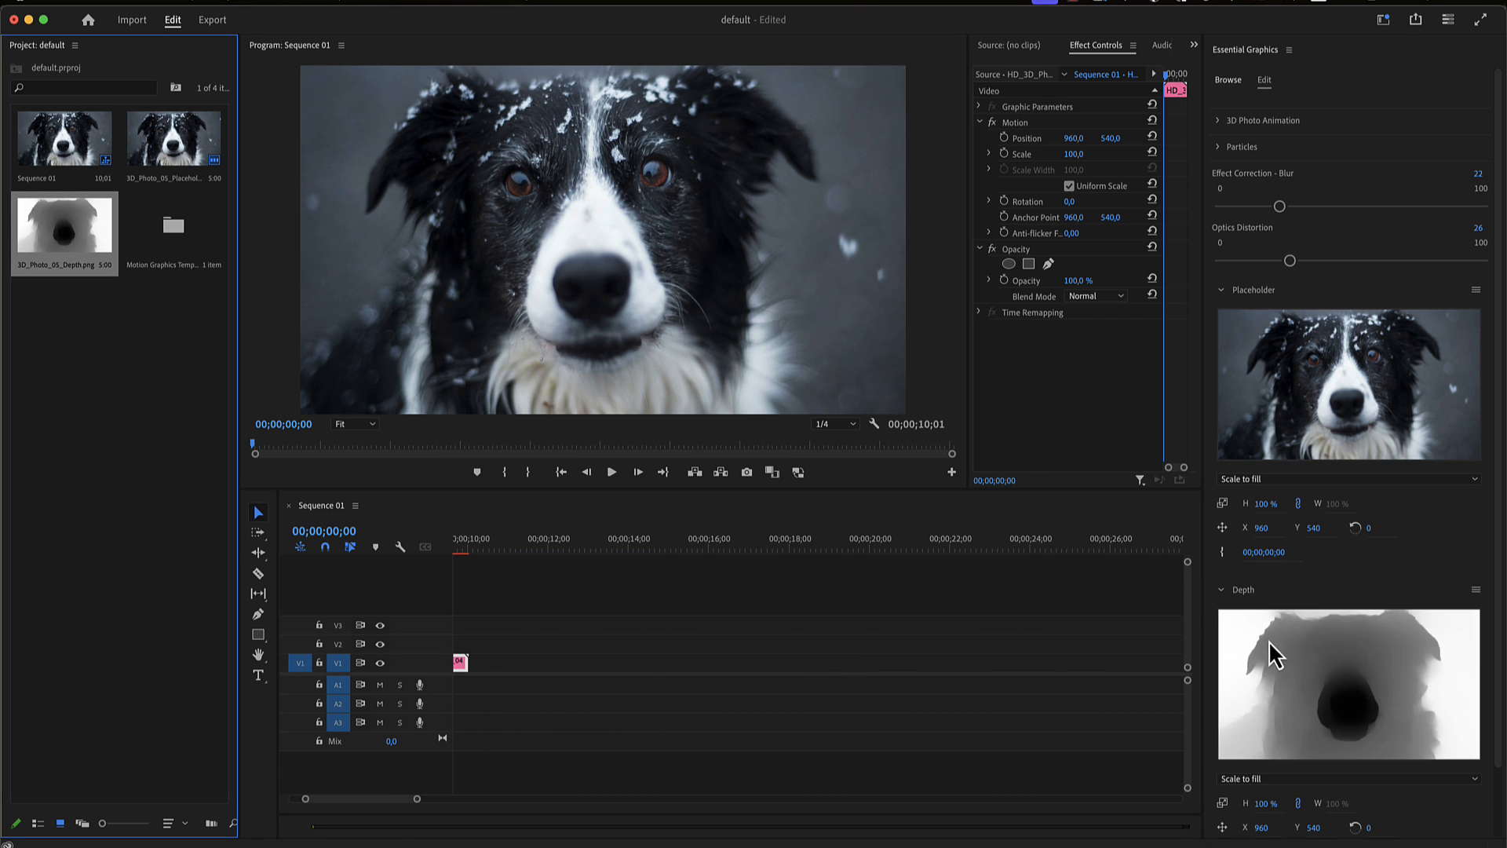
pyautogui.moveTo(1336, 346)
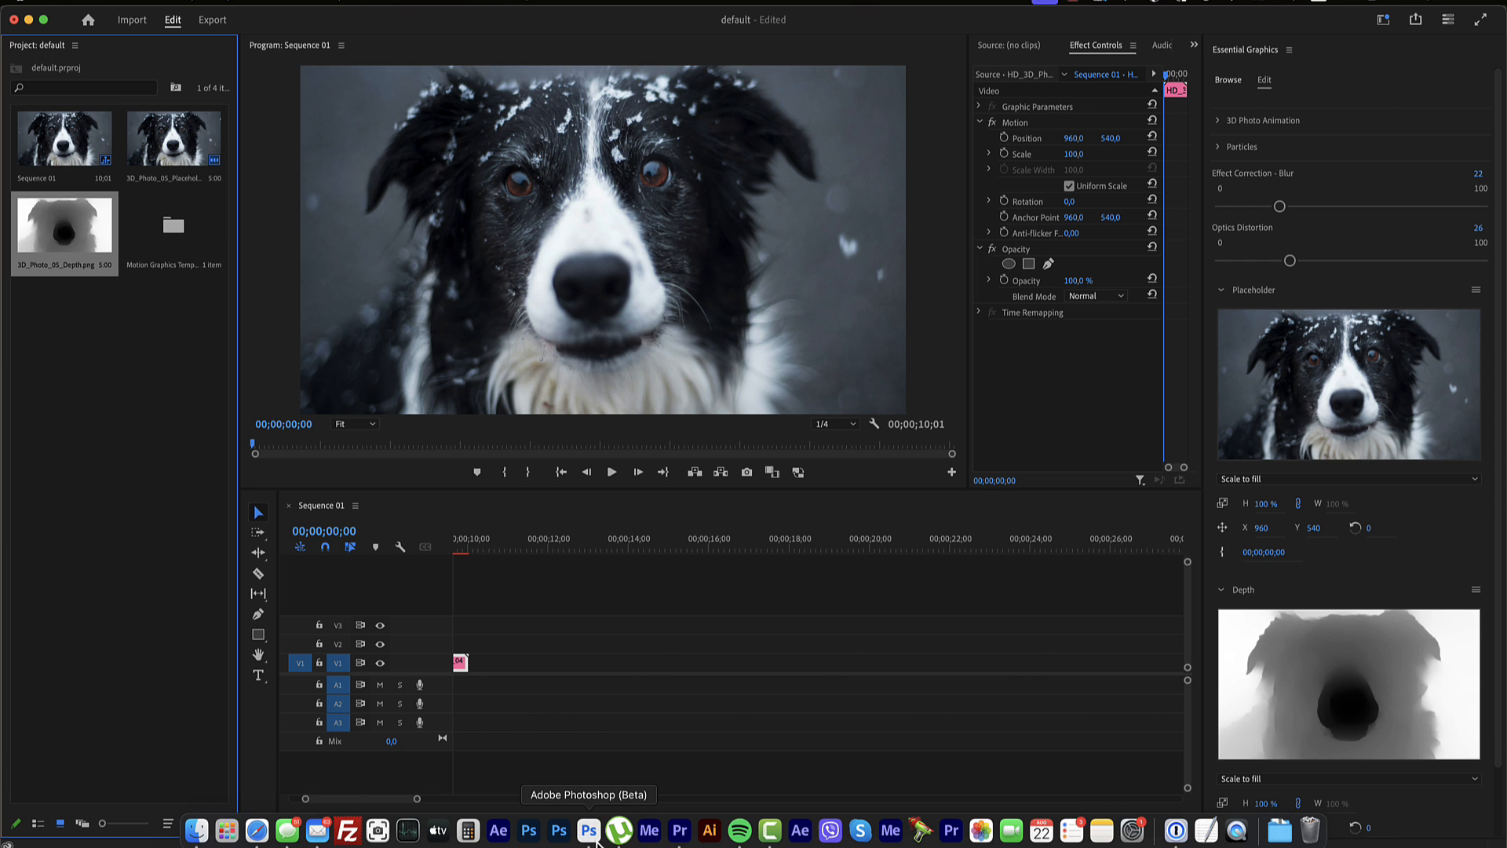
# In Photoshop, apply Neural Filters Depth Blur with depth-map-only output to a new layer
pyautogui.click(588, 830)
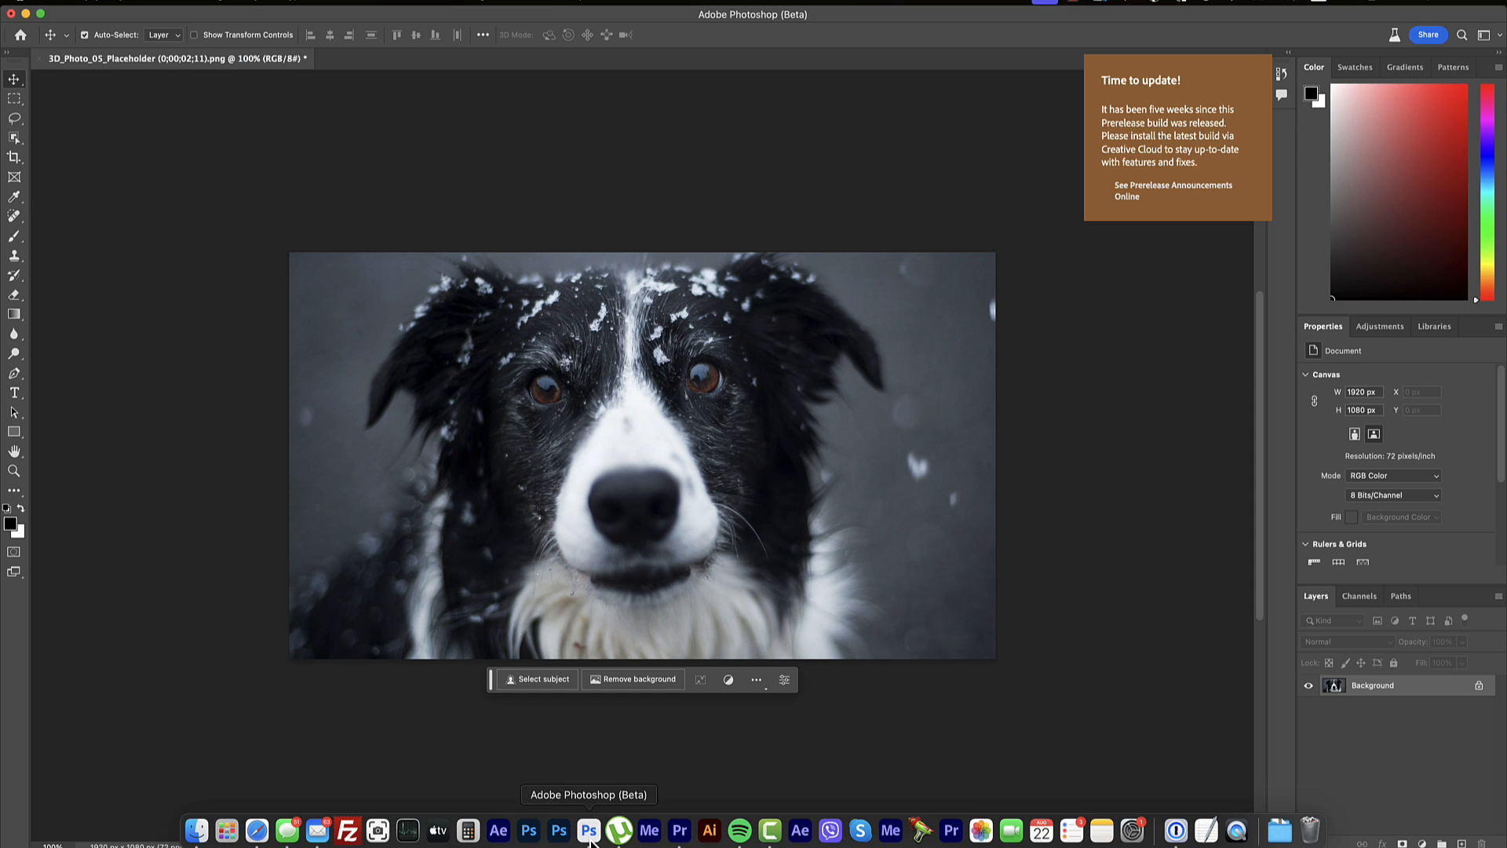
pyautogui.moveTo(587, 317)
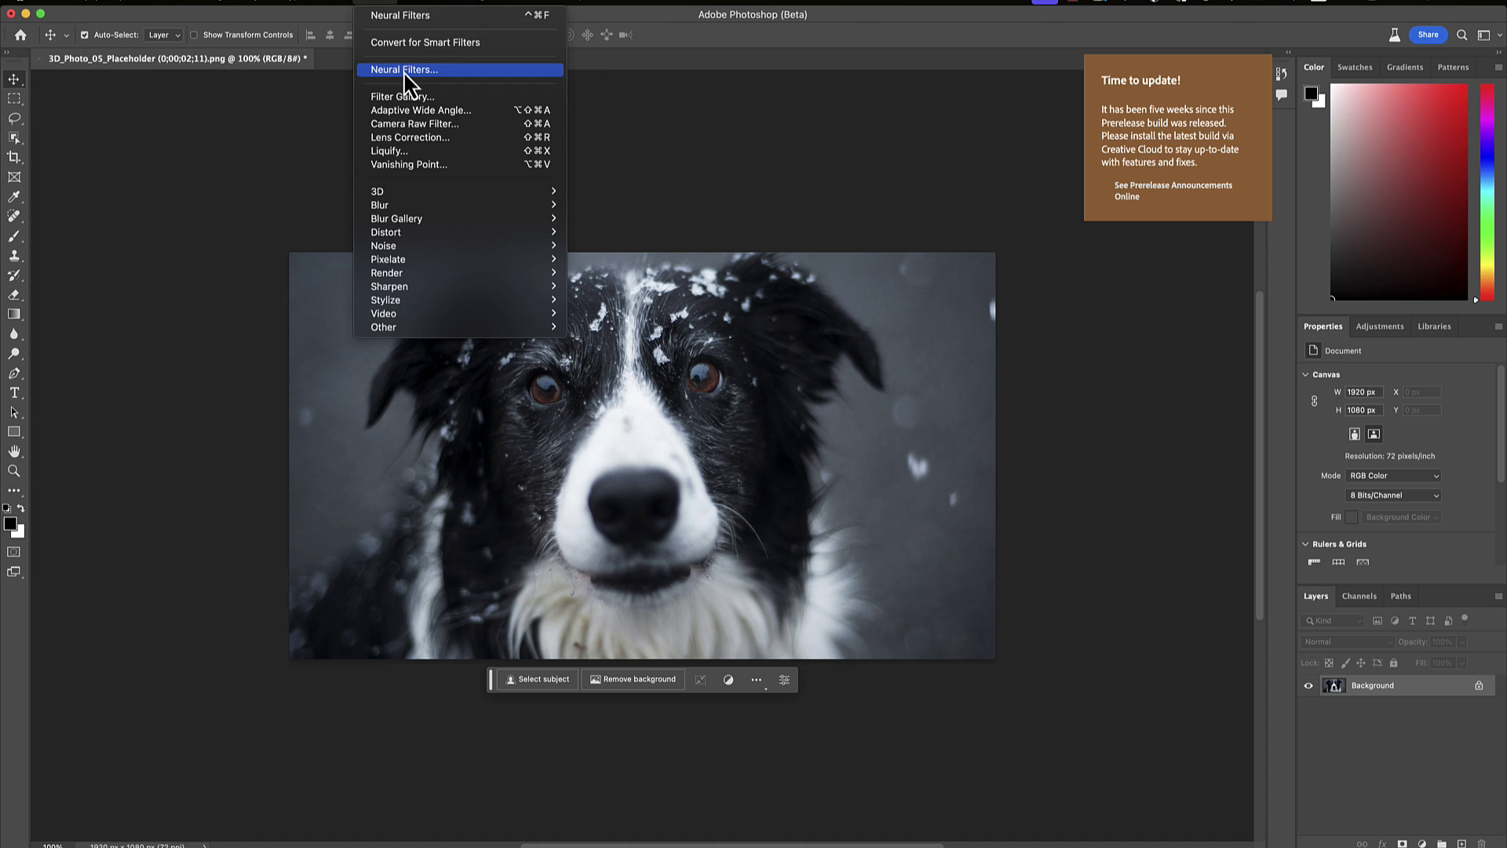
pyautogui.click(403, 69)
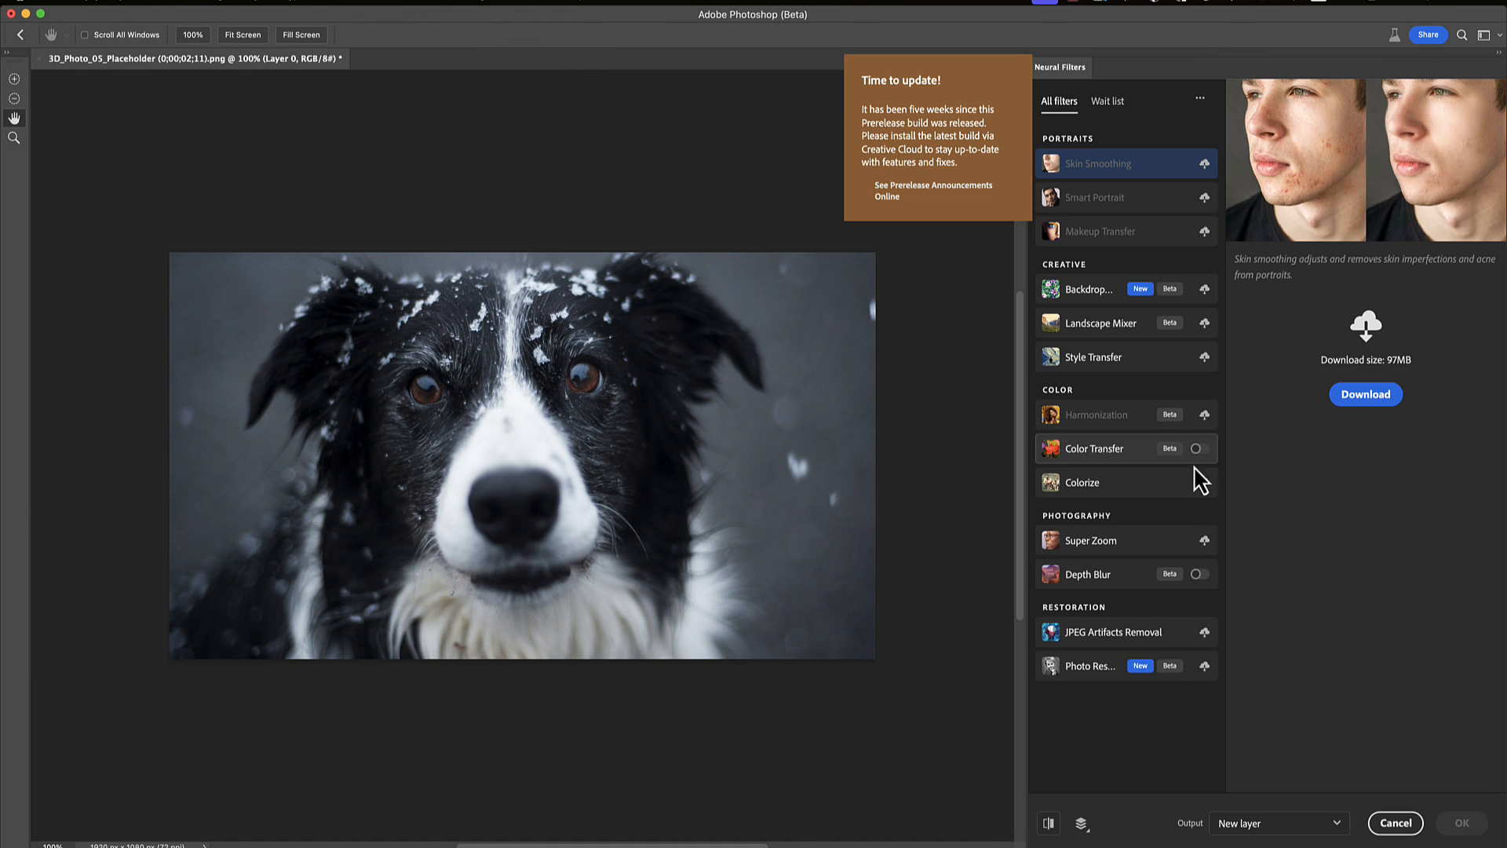
pyautogui.moveTo(1176, 584)
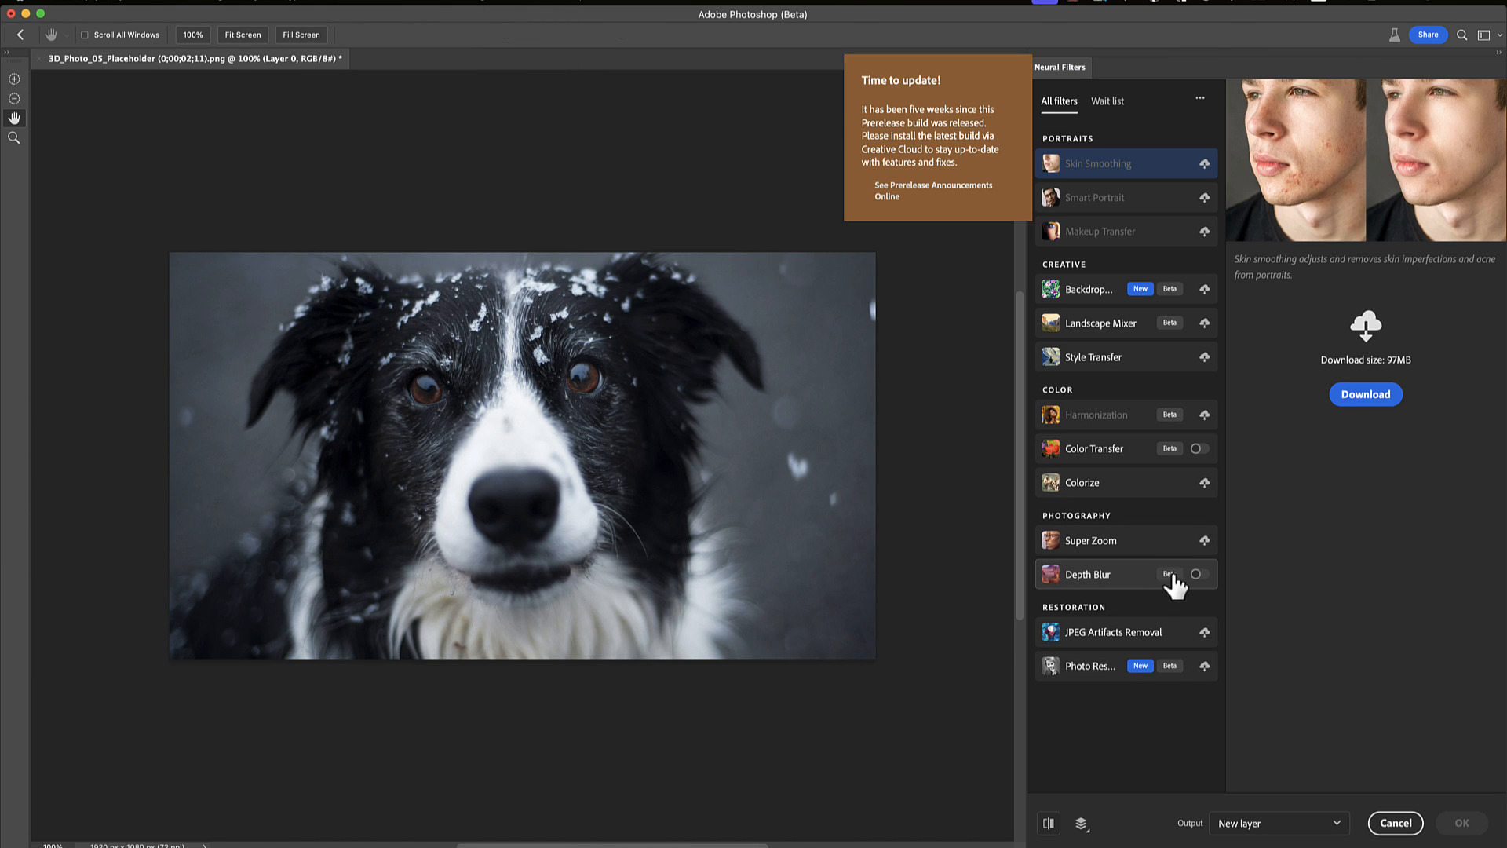
pyautogui.click(1198, 573)
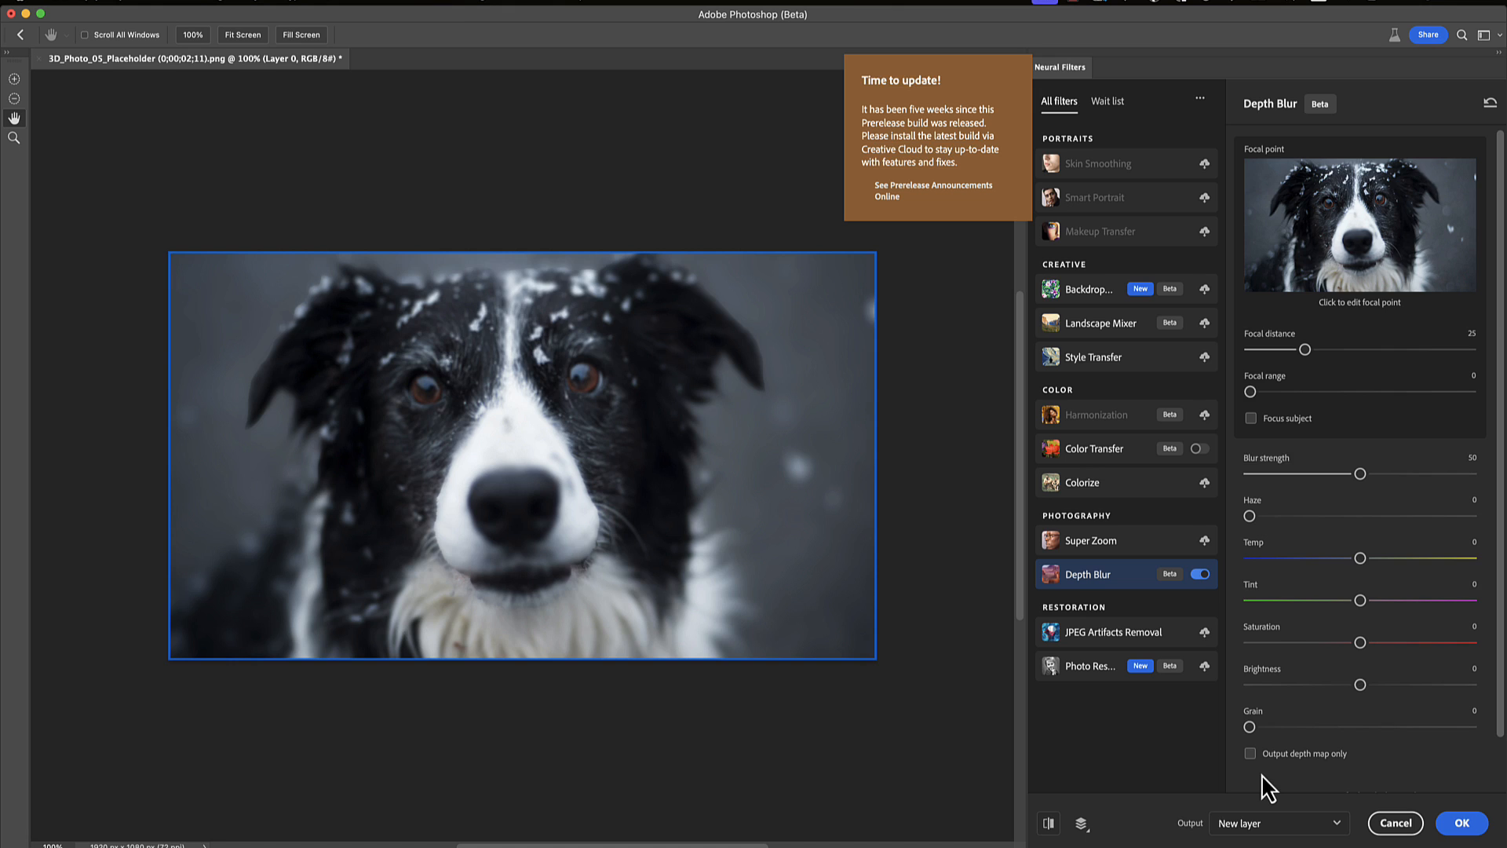
pyautogui.click(1251, 754)
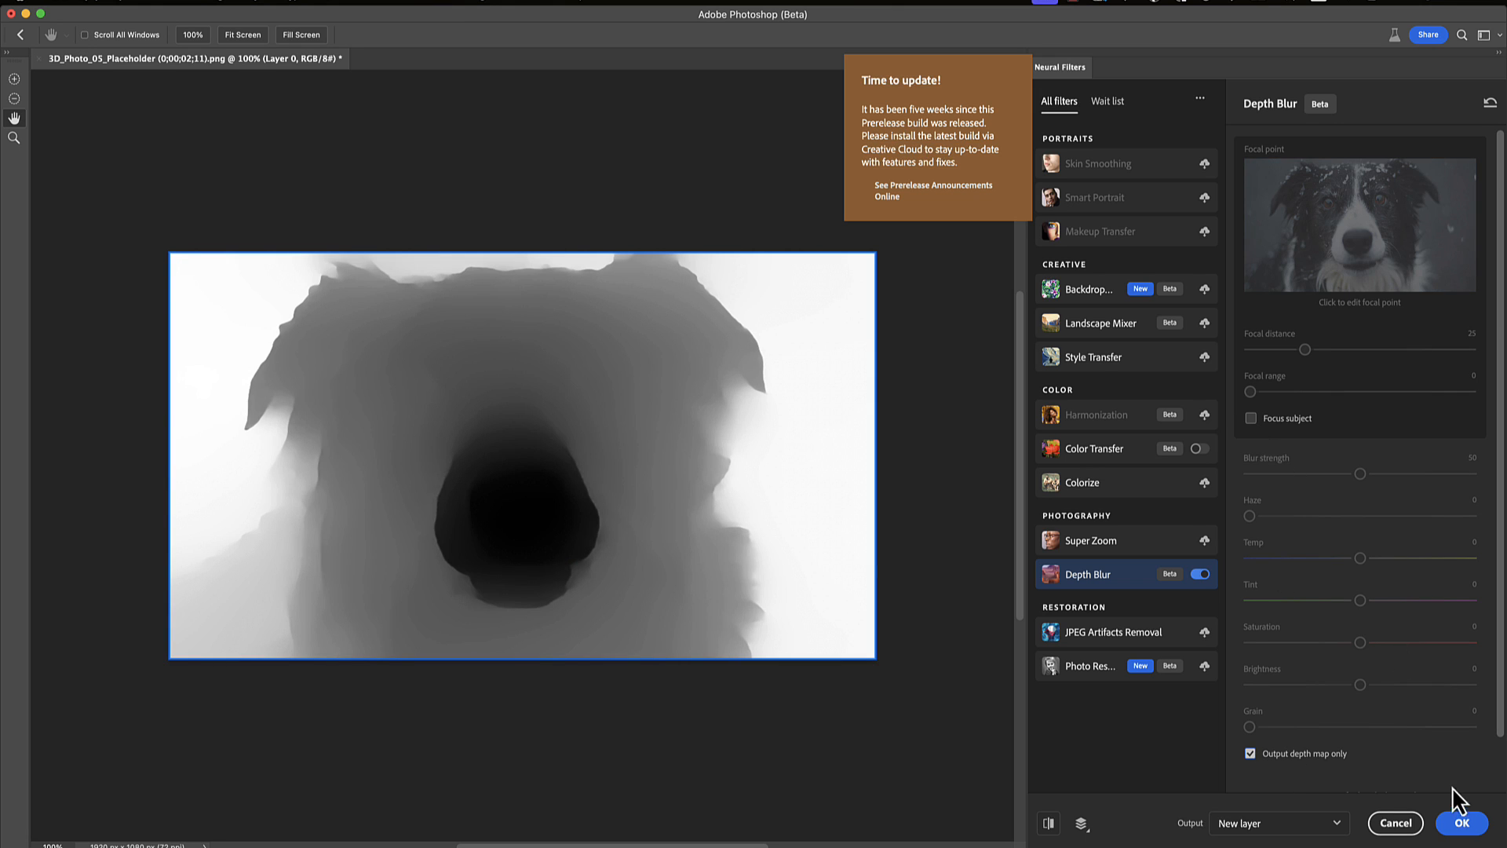
pyautogui.click(1460, 823)
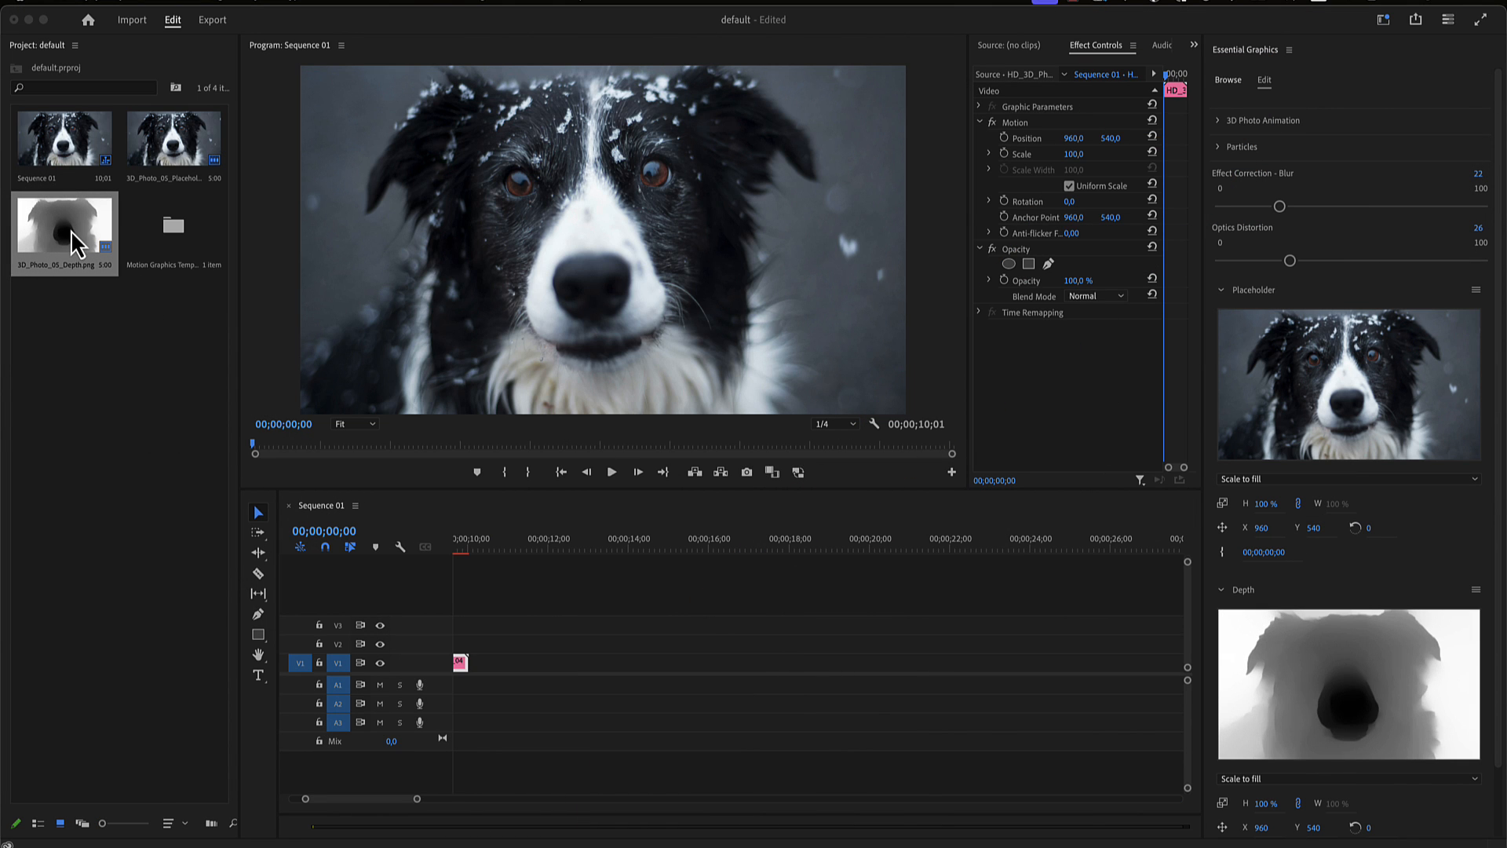
pyautogui.moveTo(1225, 611)
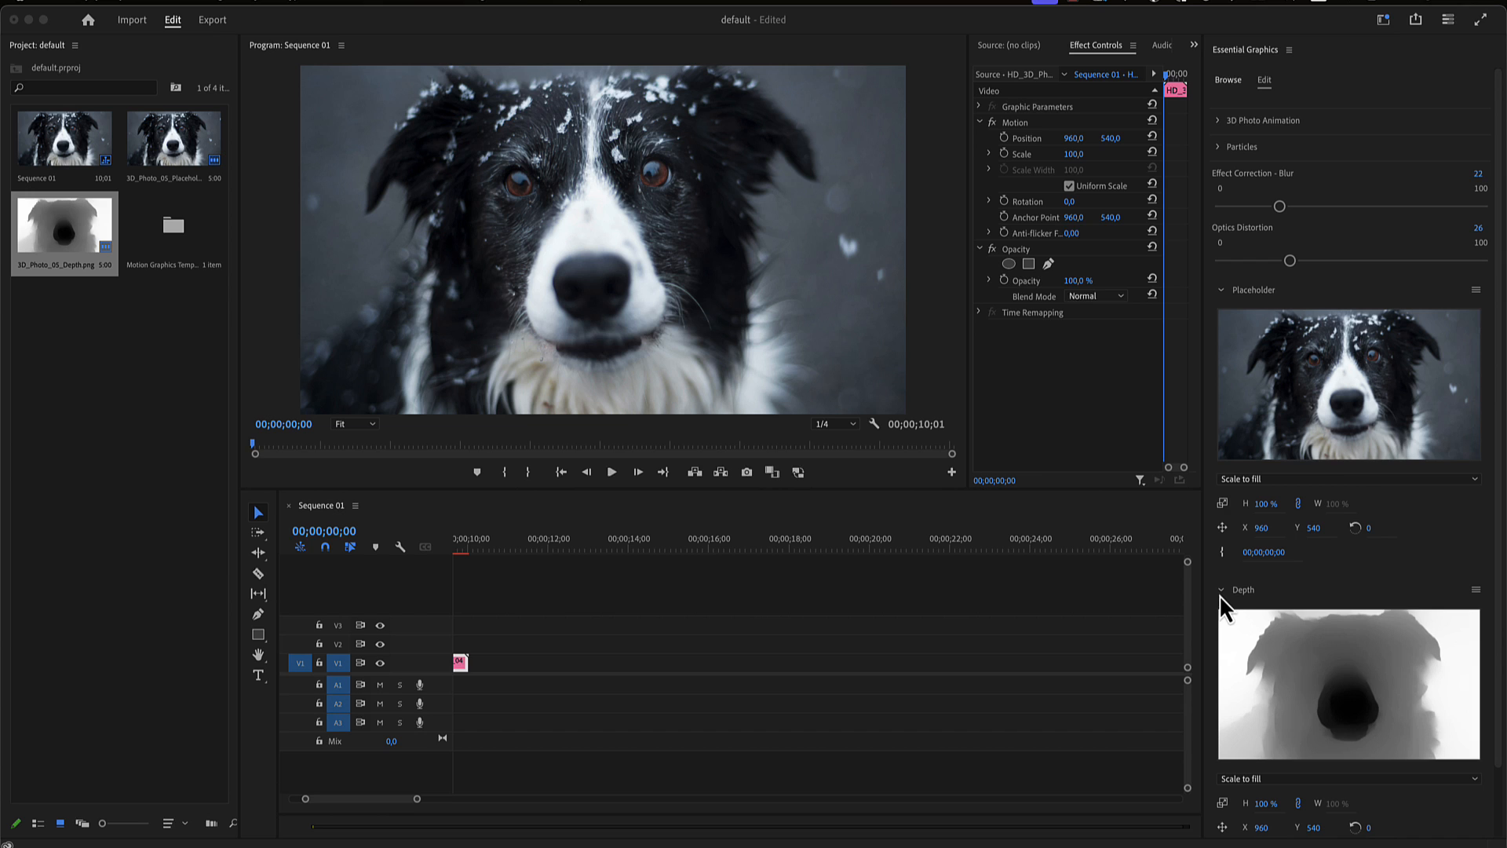
# Collapse the Placeholder and Depth groups and expand 3D Photo Animation
pyautogui.click(1221, 289)
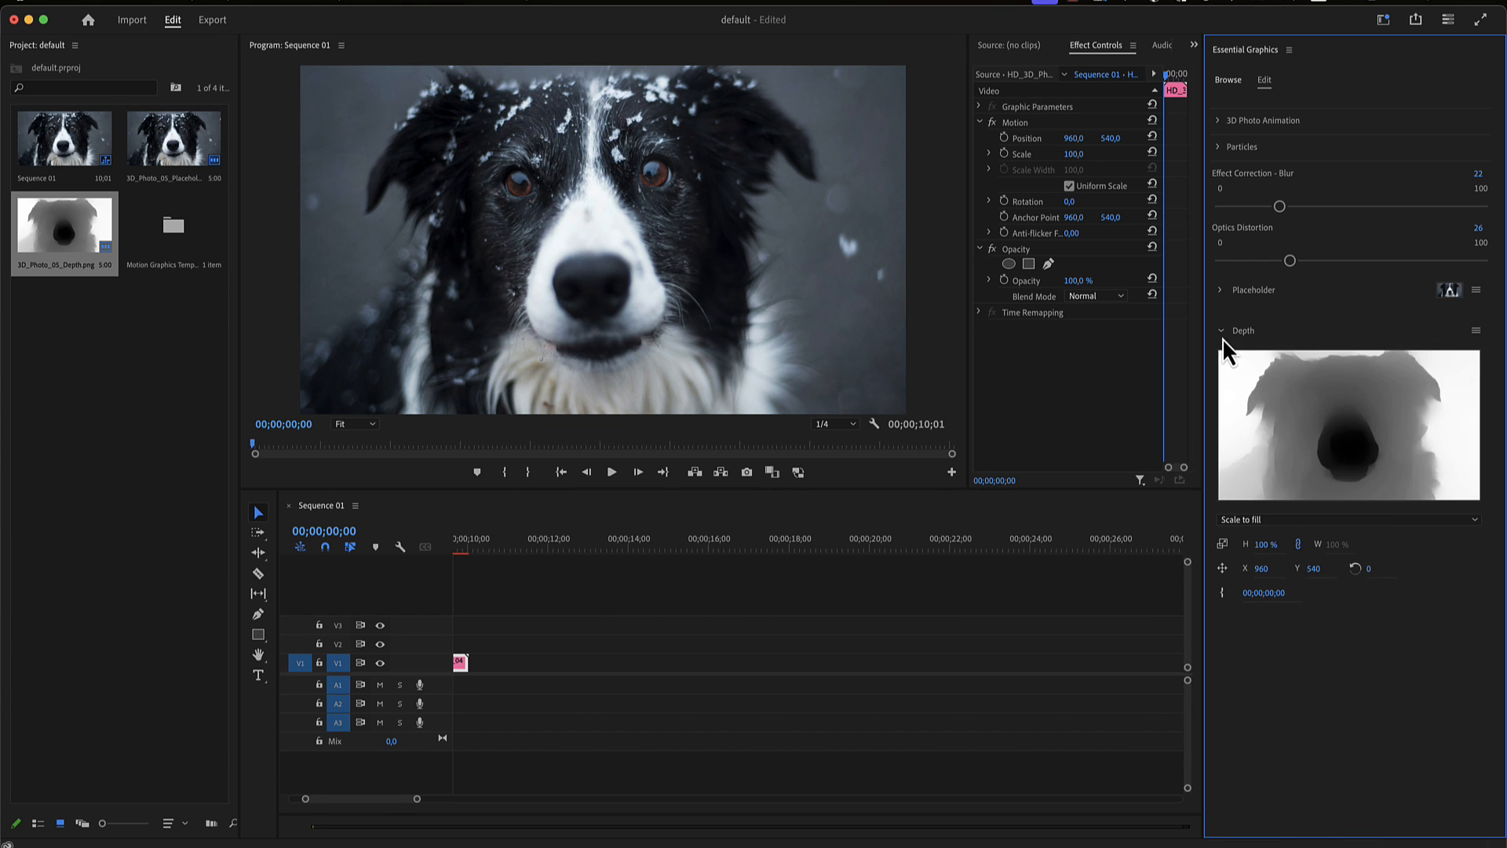
pyautogui.click(1221, 331)
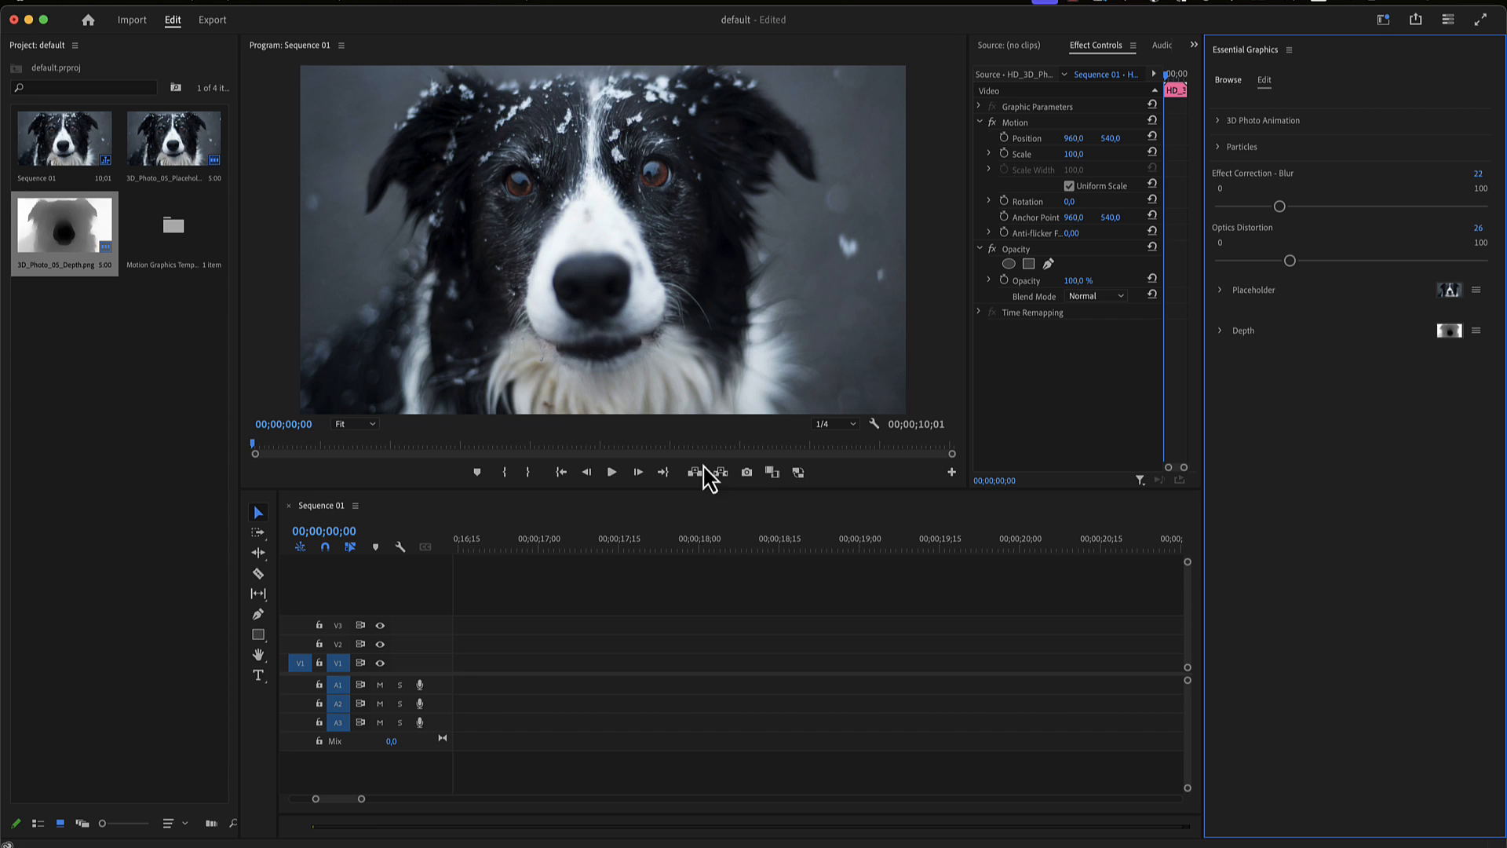
pyautogui.click(1220, 120)
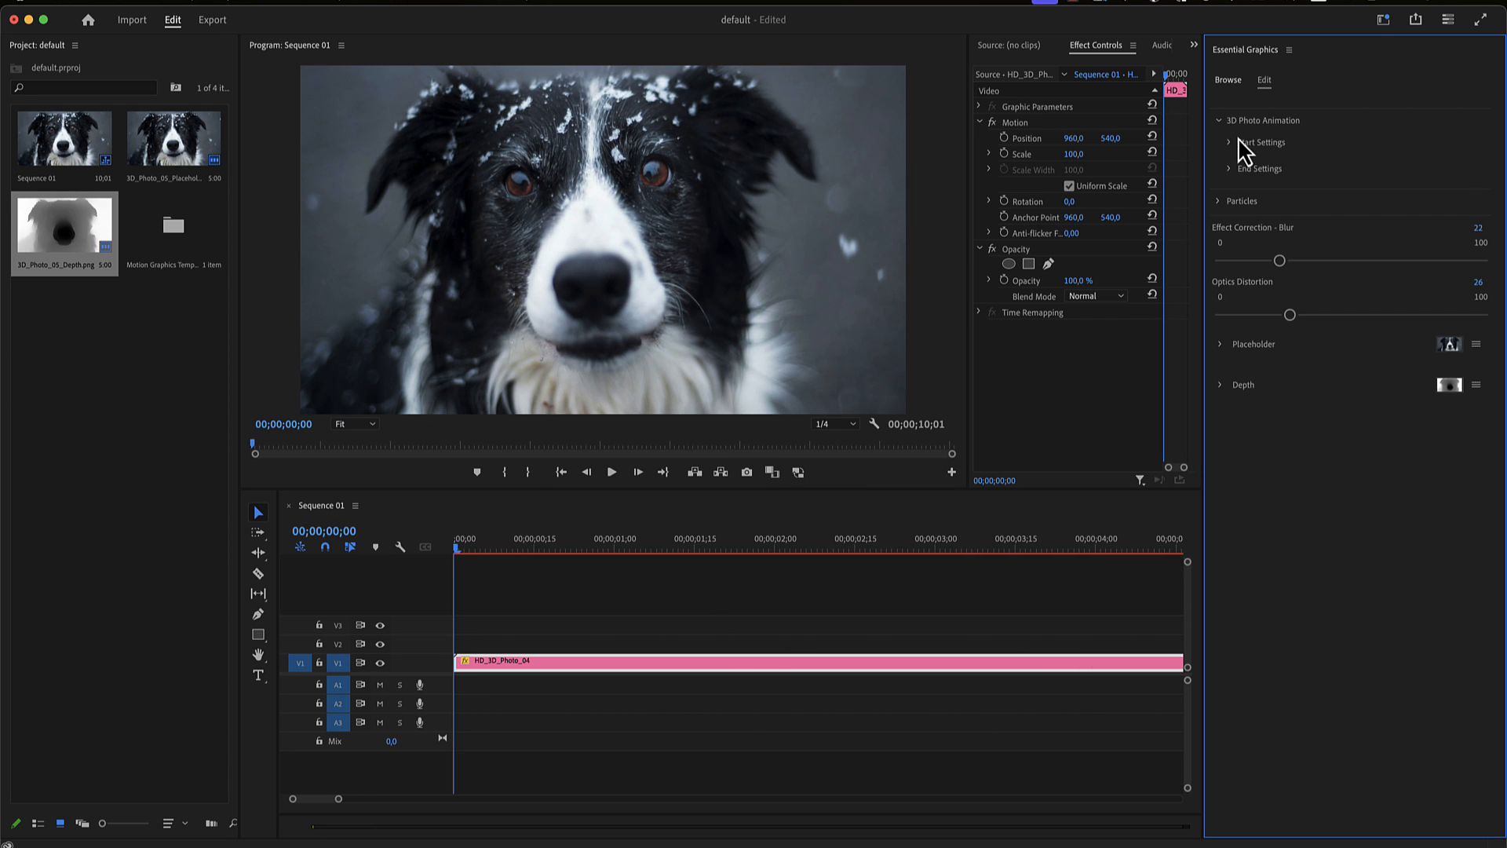
# Set End Top/Bottom 35, Left/Right -28 and Scale 107, previewing the camera move
pyautogui.click(1221, 142)
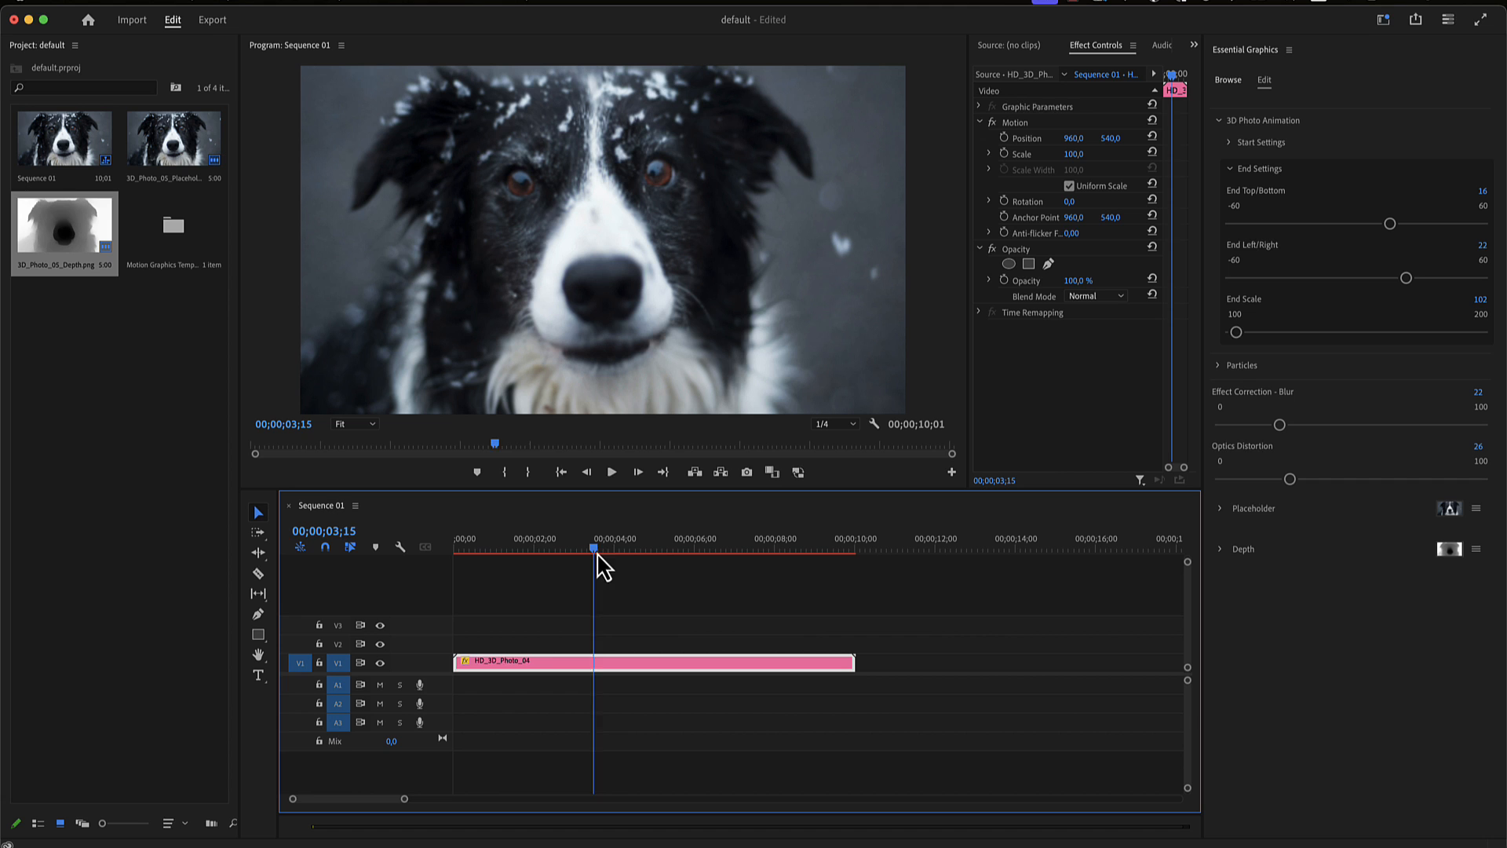
pyautogui.click(617, 548)
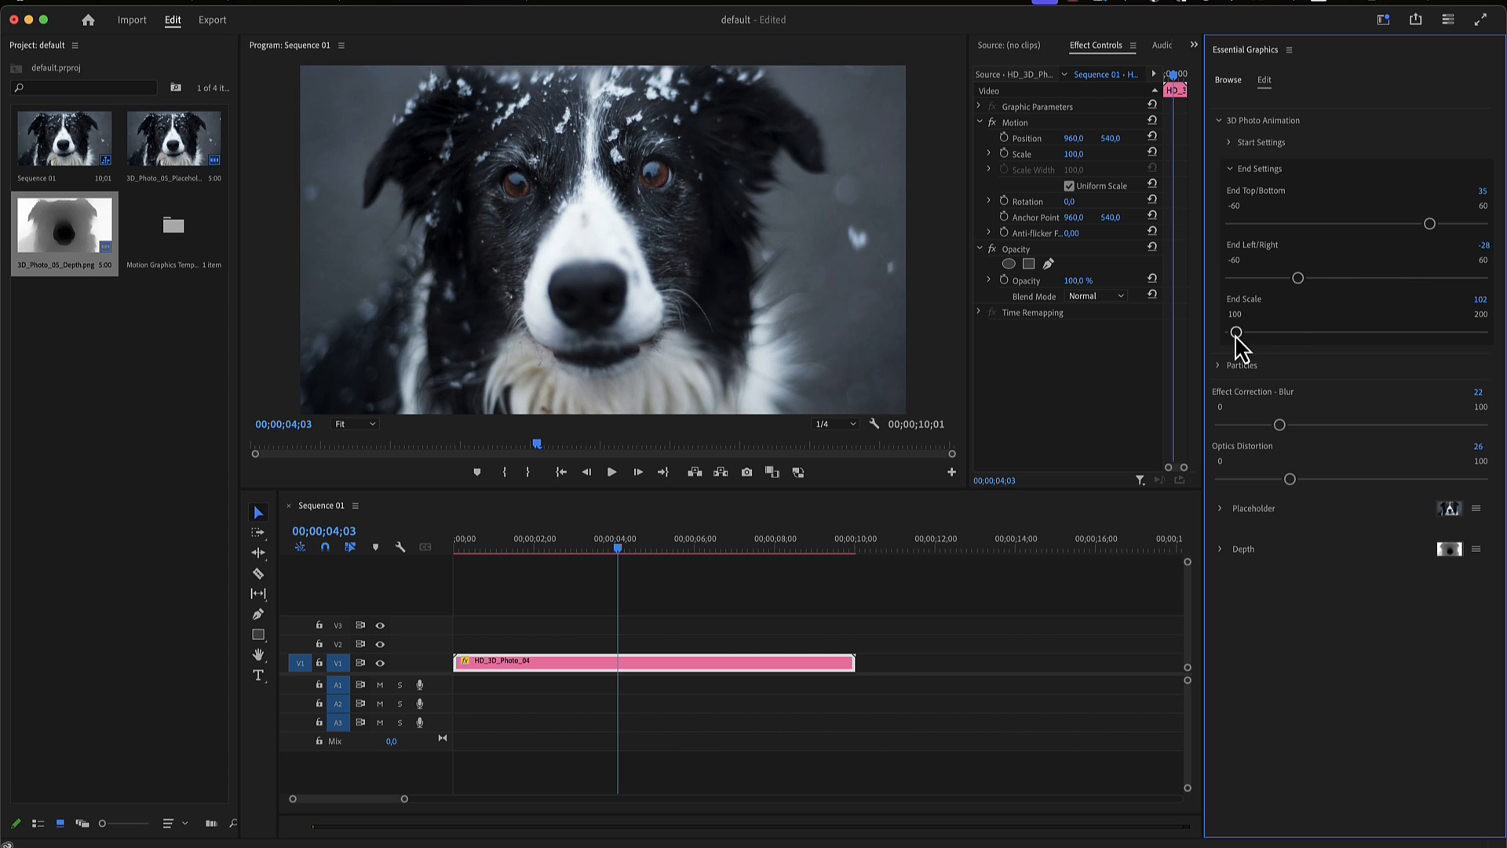
pyautogui.click(457, 539)
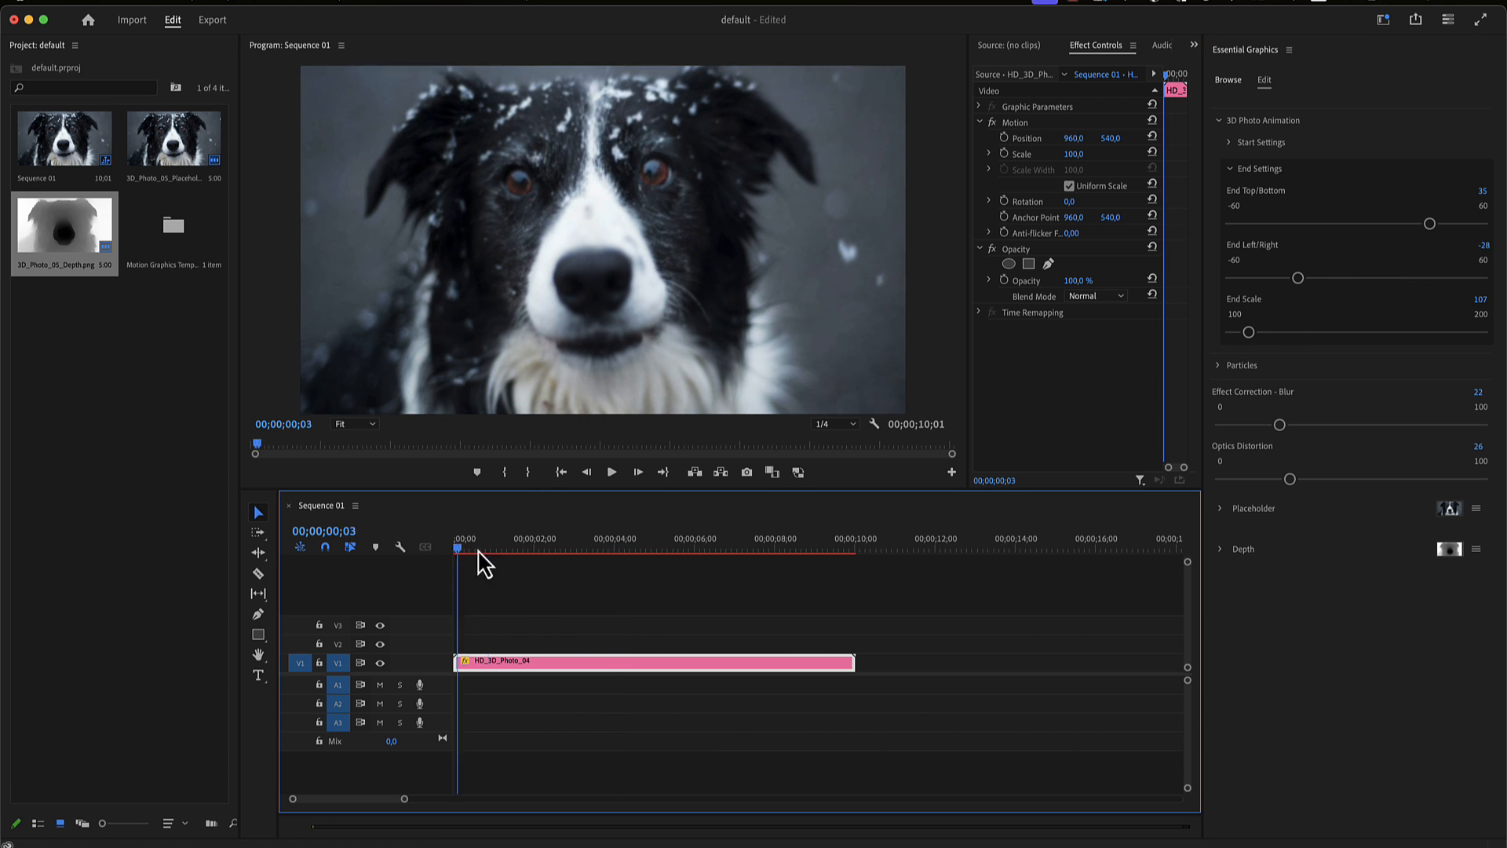
pyautogui.click(455, 552)
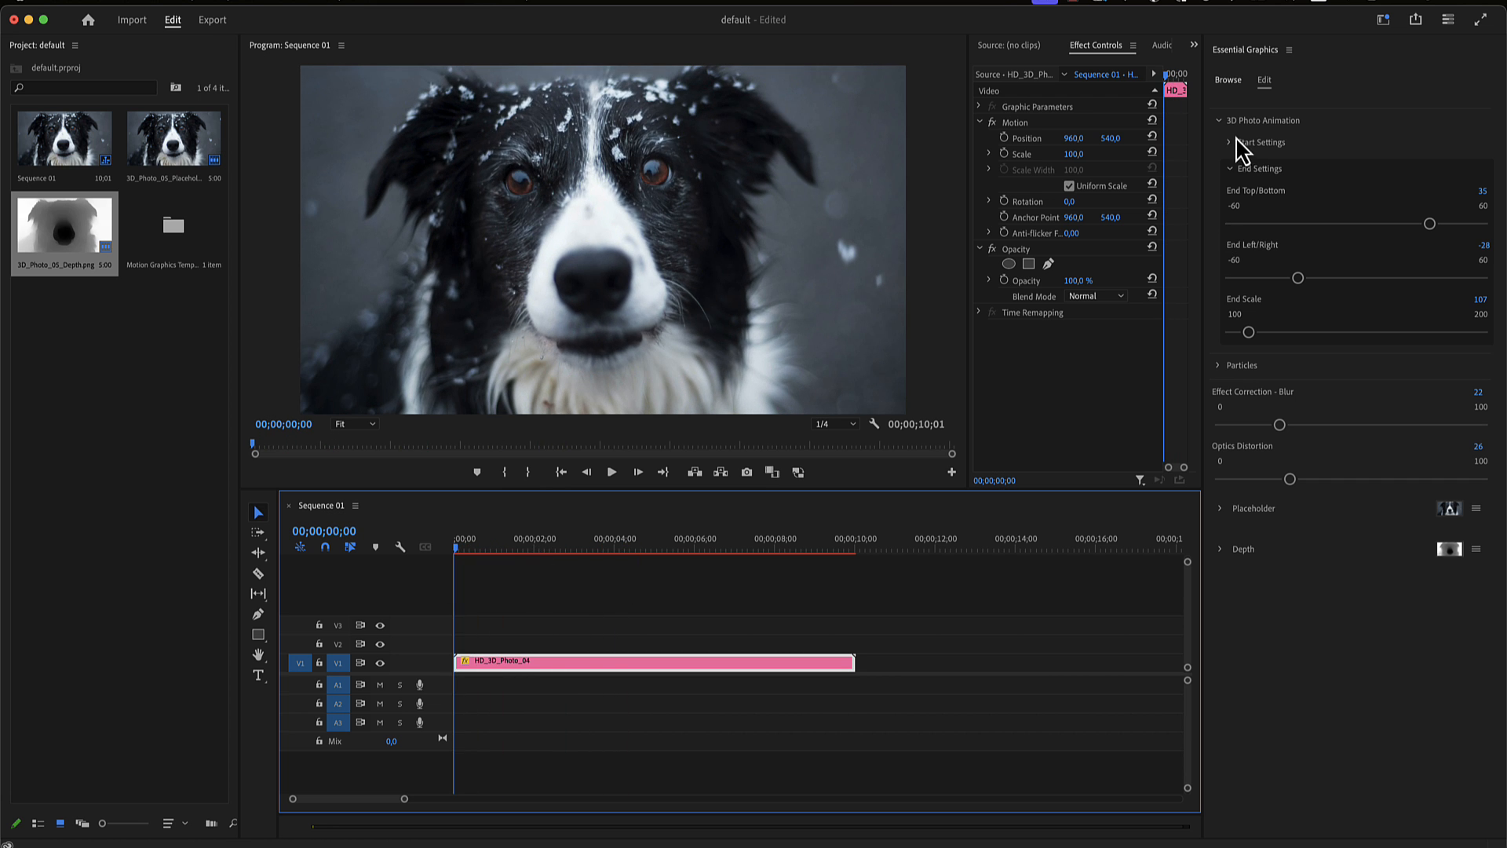
pyautogui.click(1223, 120)
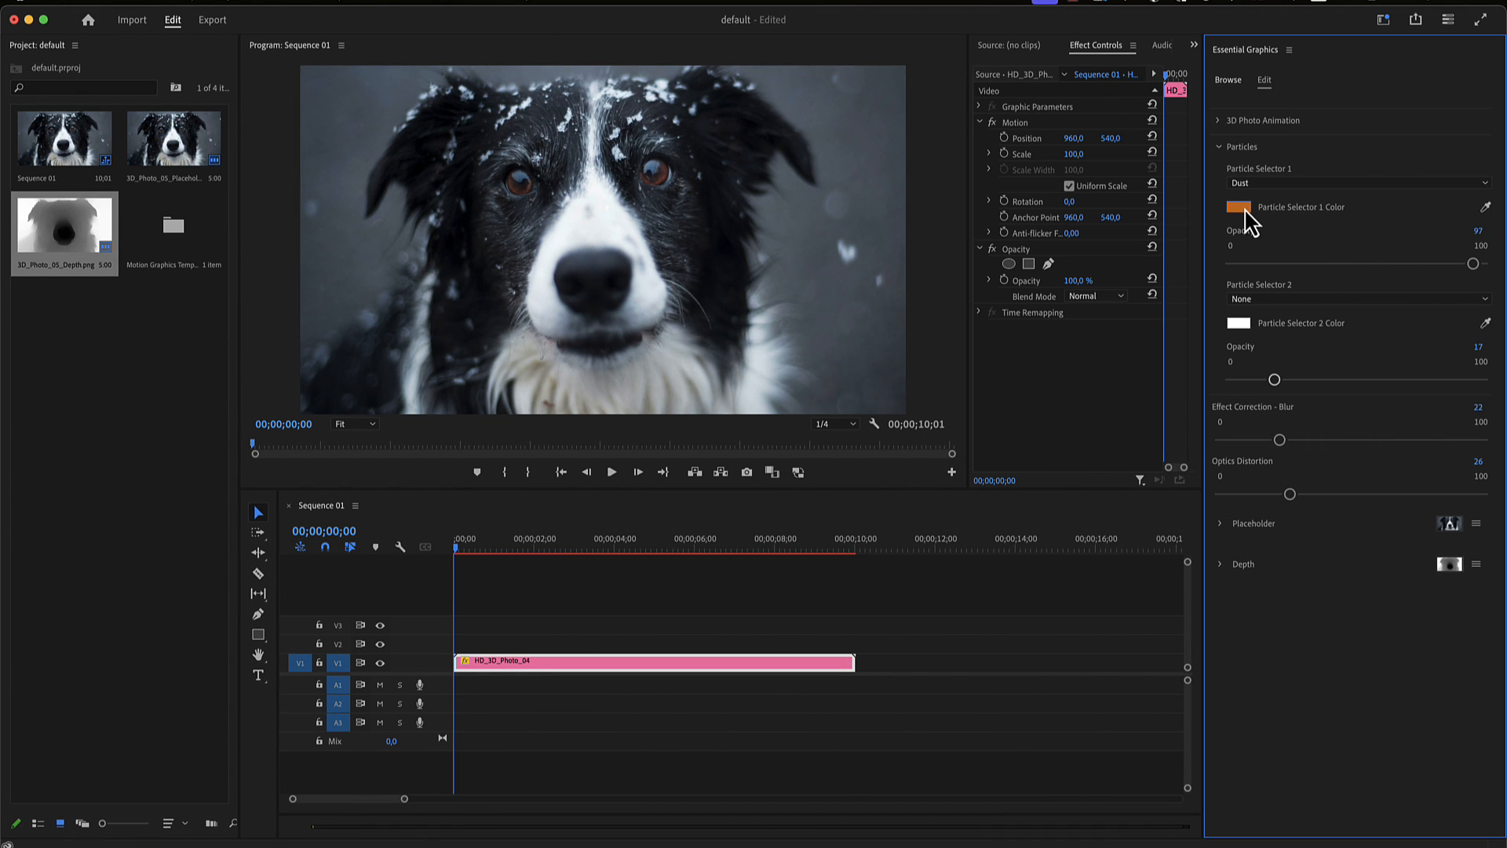
# Change Particle Selector 1's Dust colour from orange to white
pyautogui.click(1239, 207)
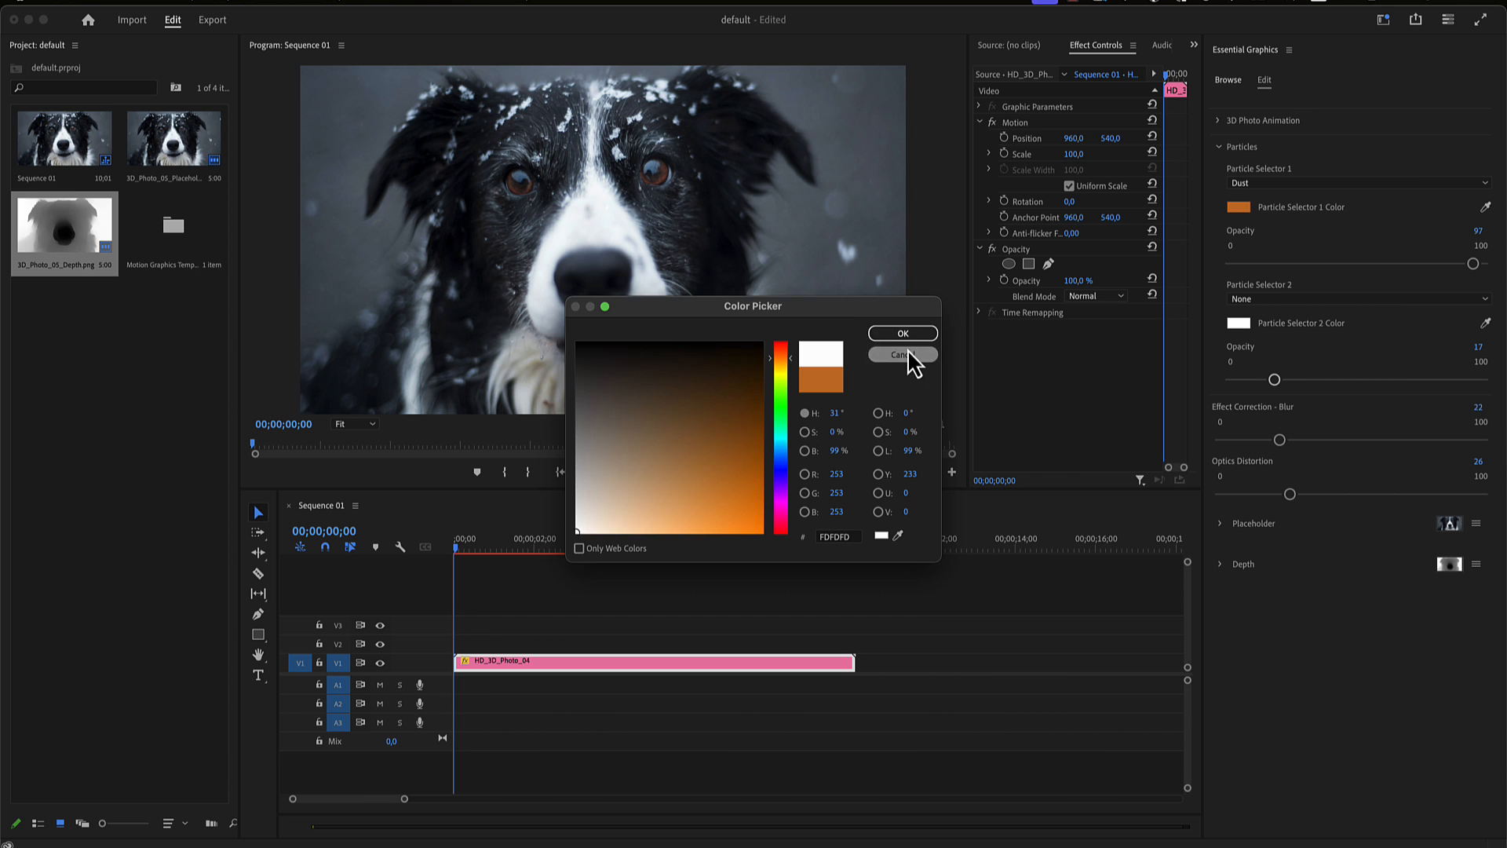
pyautogui.click(900, 355)
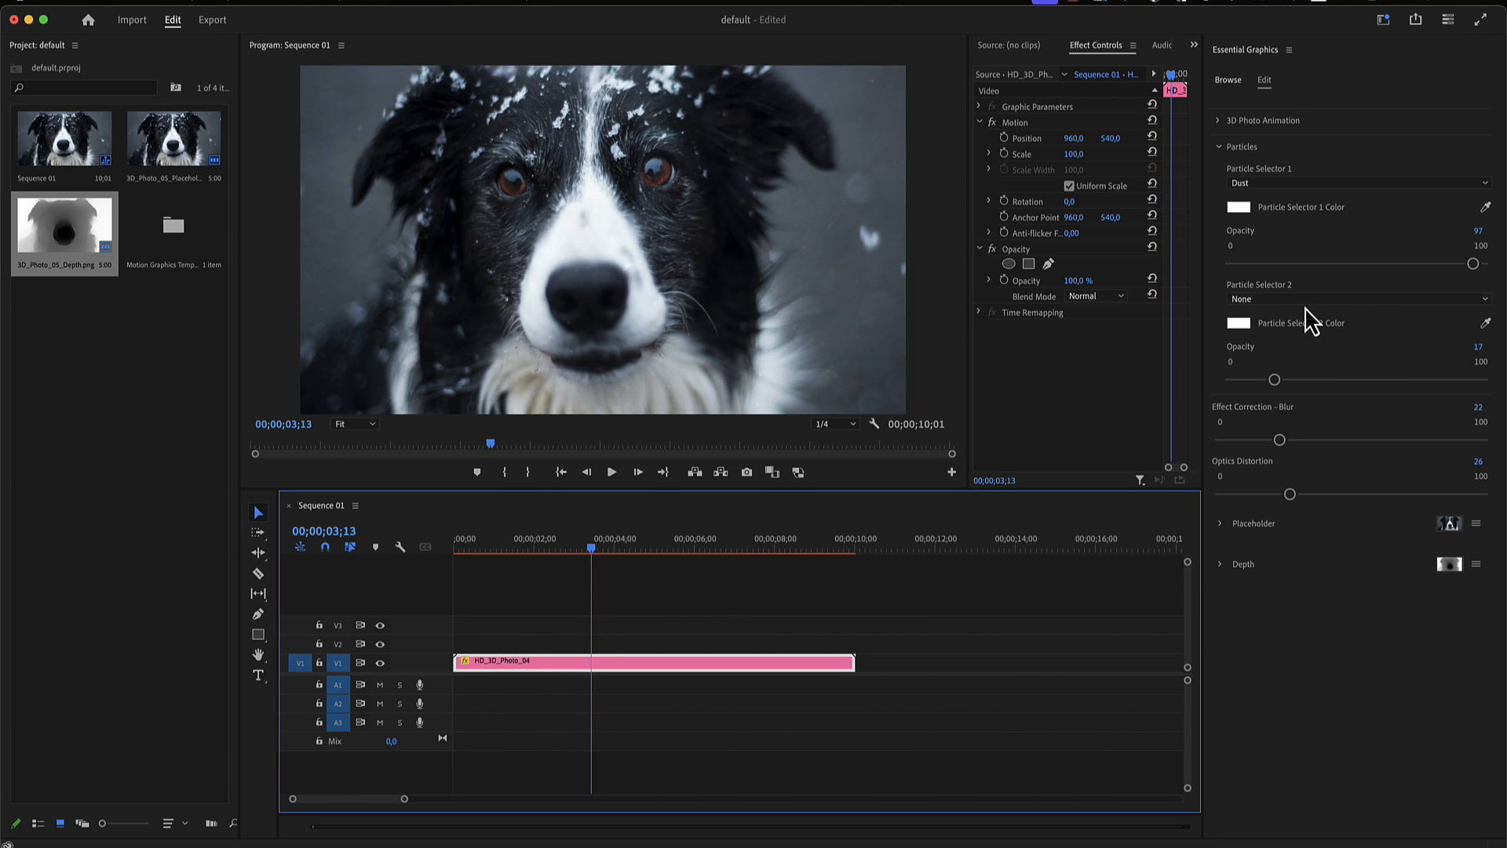
pyautogui.click(1356, 298)
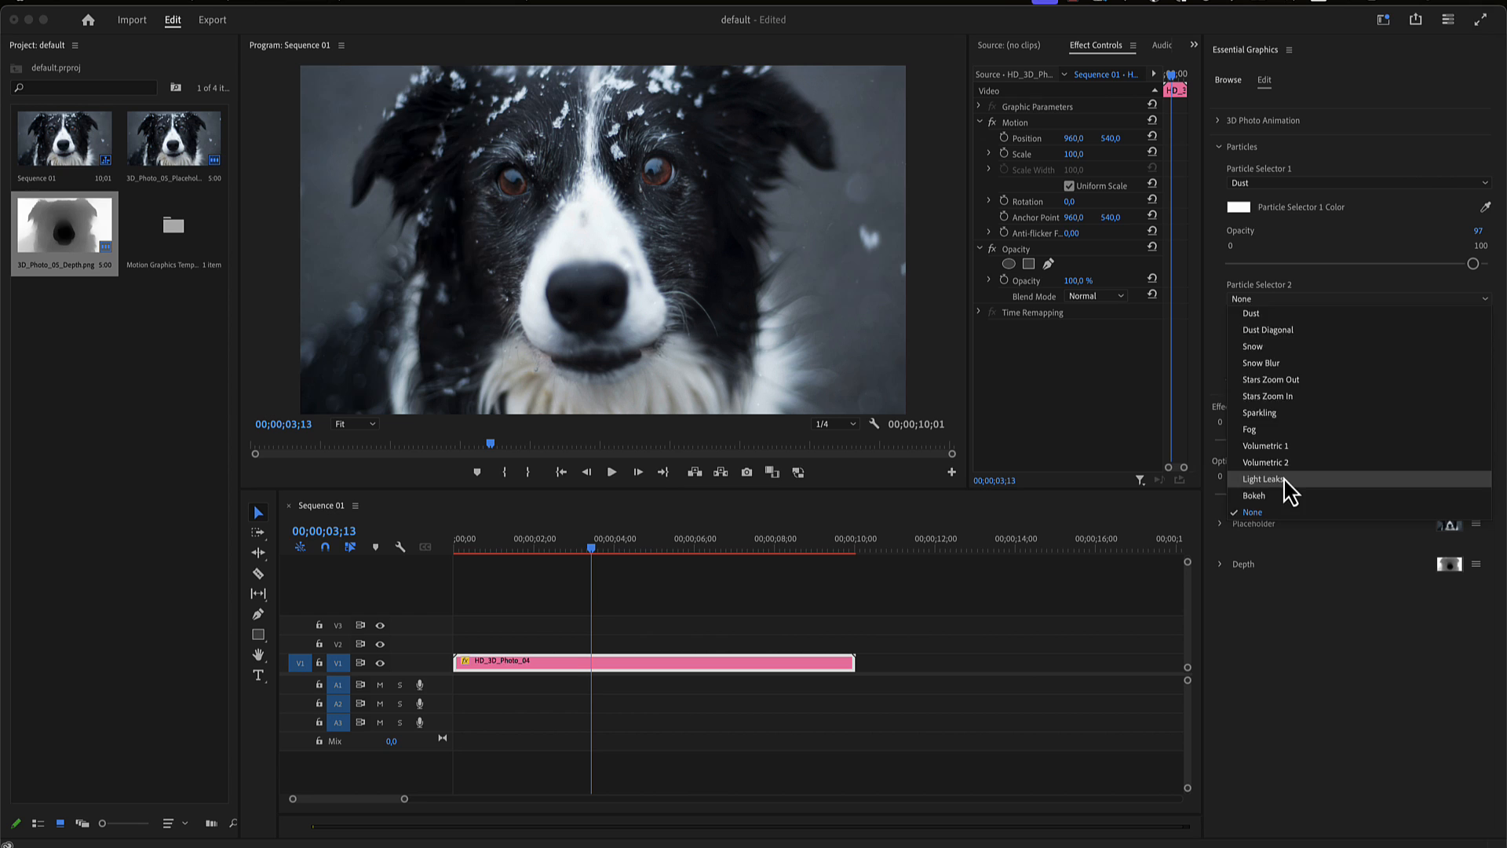
# Set Particle Selector 2 to red Light Leaks at opacity 74
pyautogui.click(1264, 479)
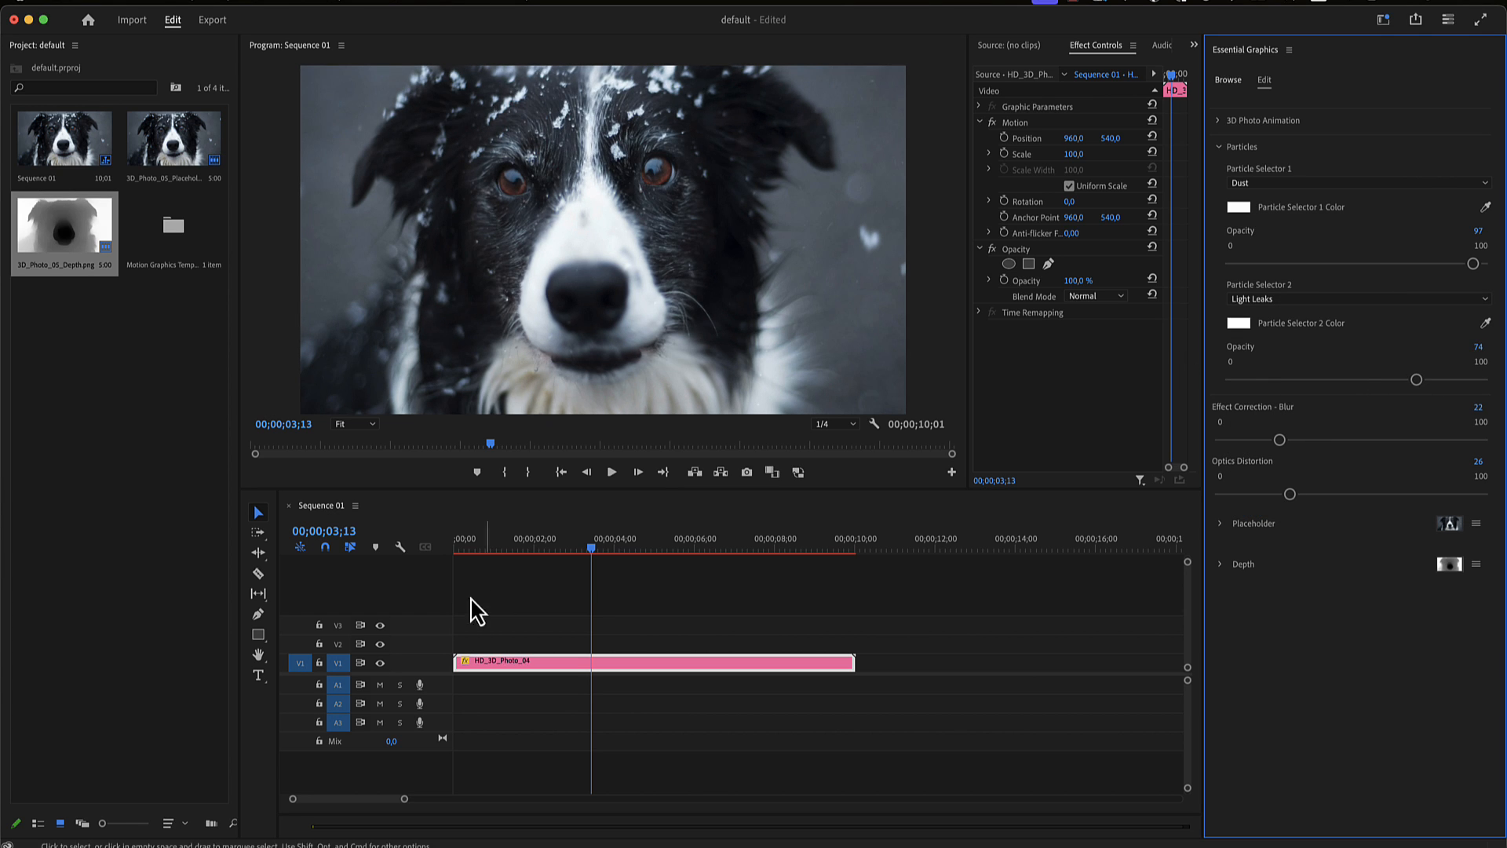
pyautogui.click(1224, 207)
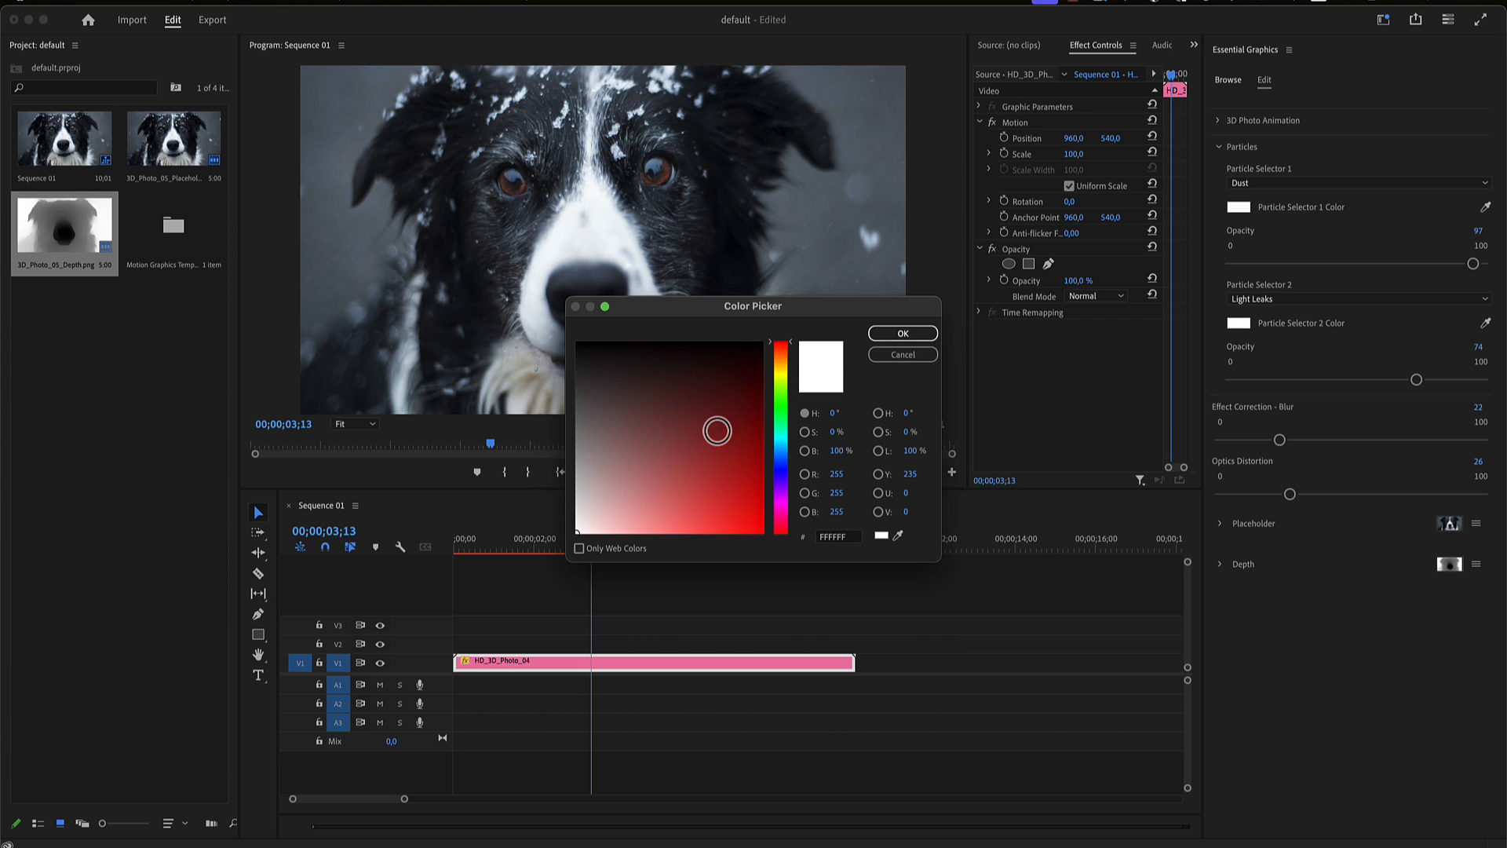
pyautogui.click(900, 333)
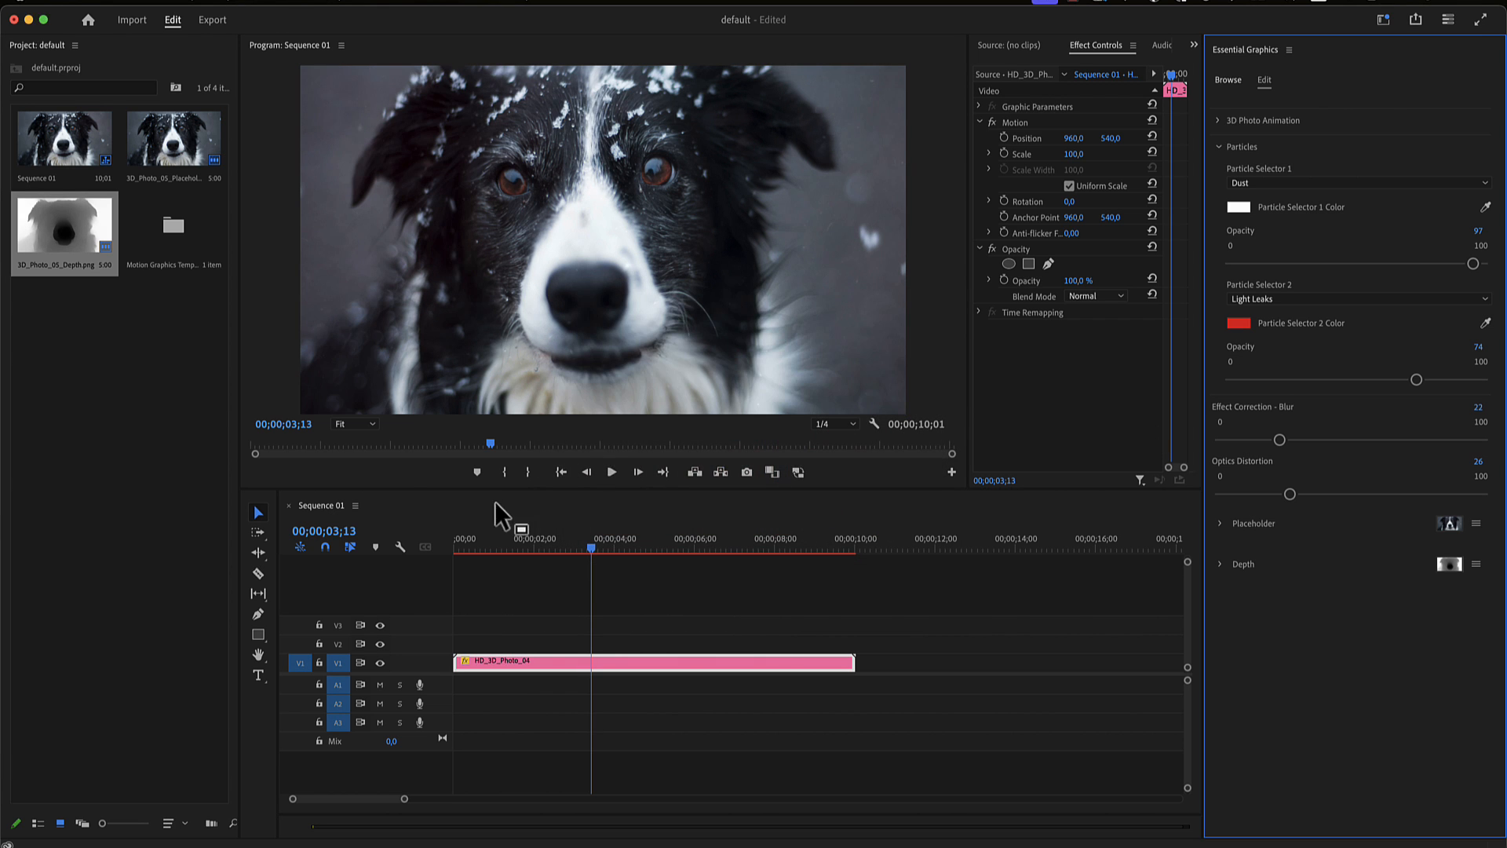
pyautogui.click(522, 548)
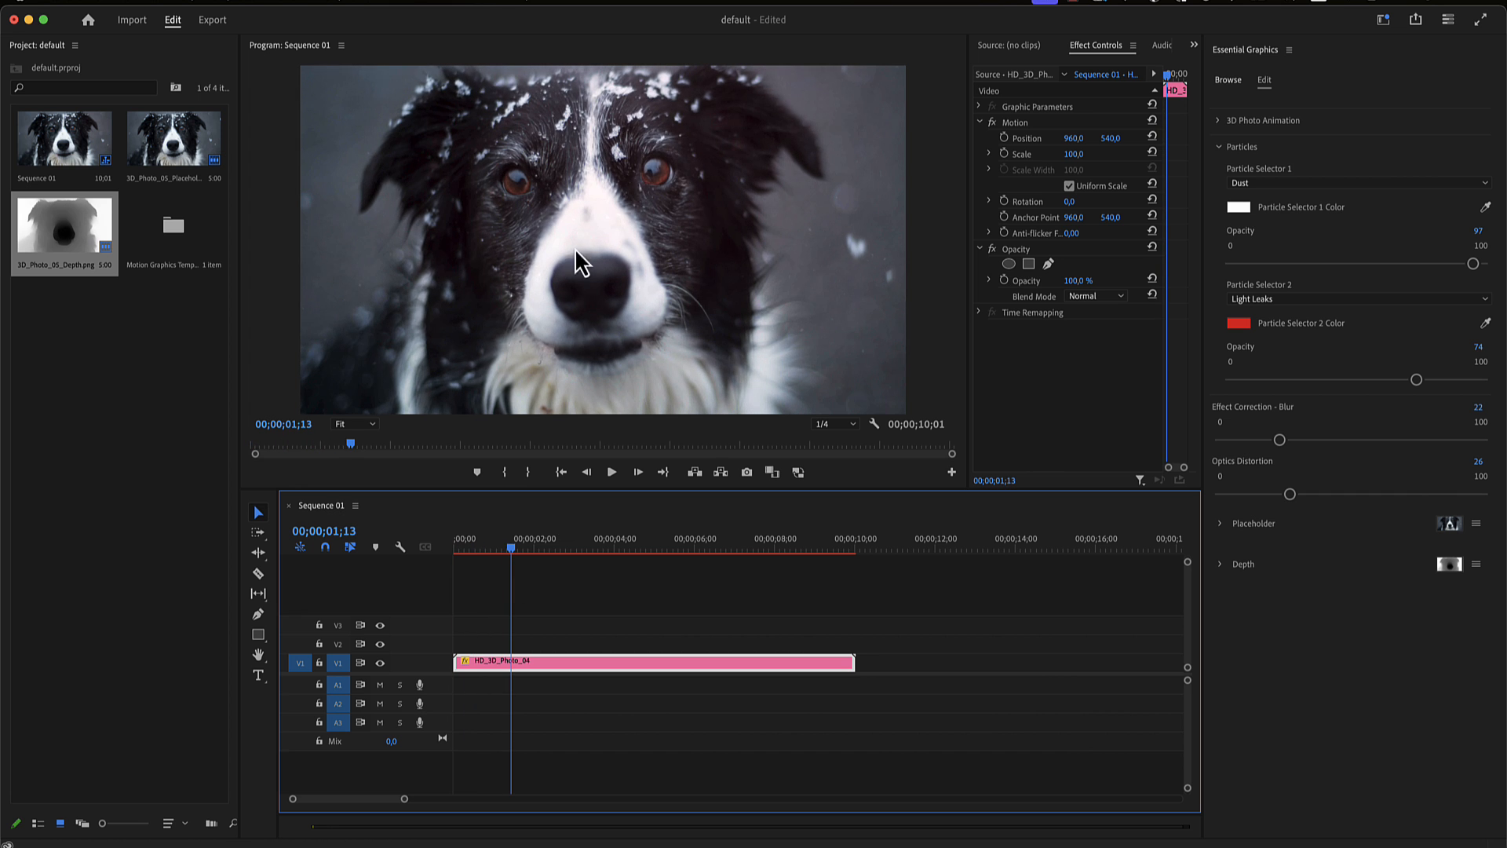
pyautogui.moveTo(1310, 438)
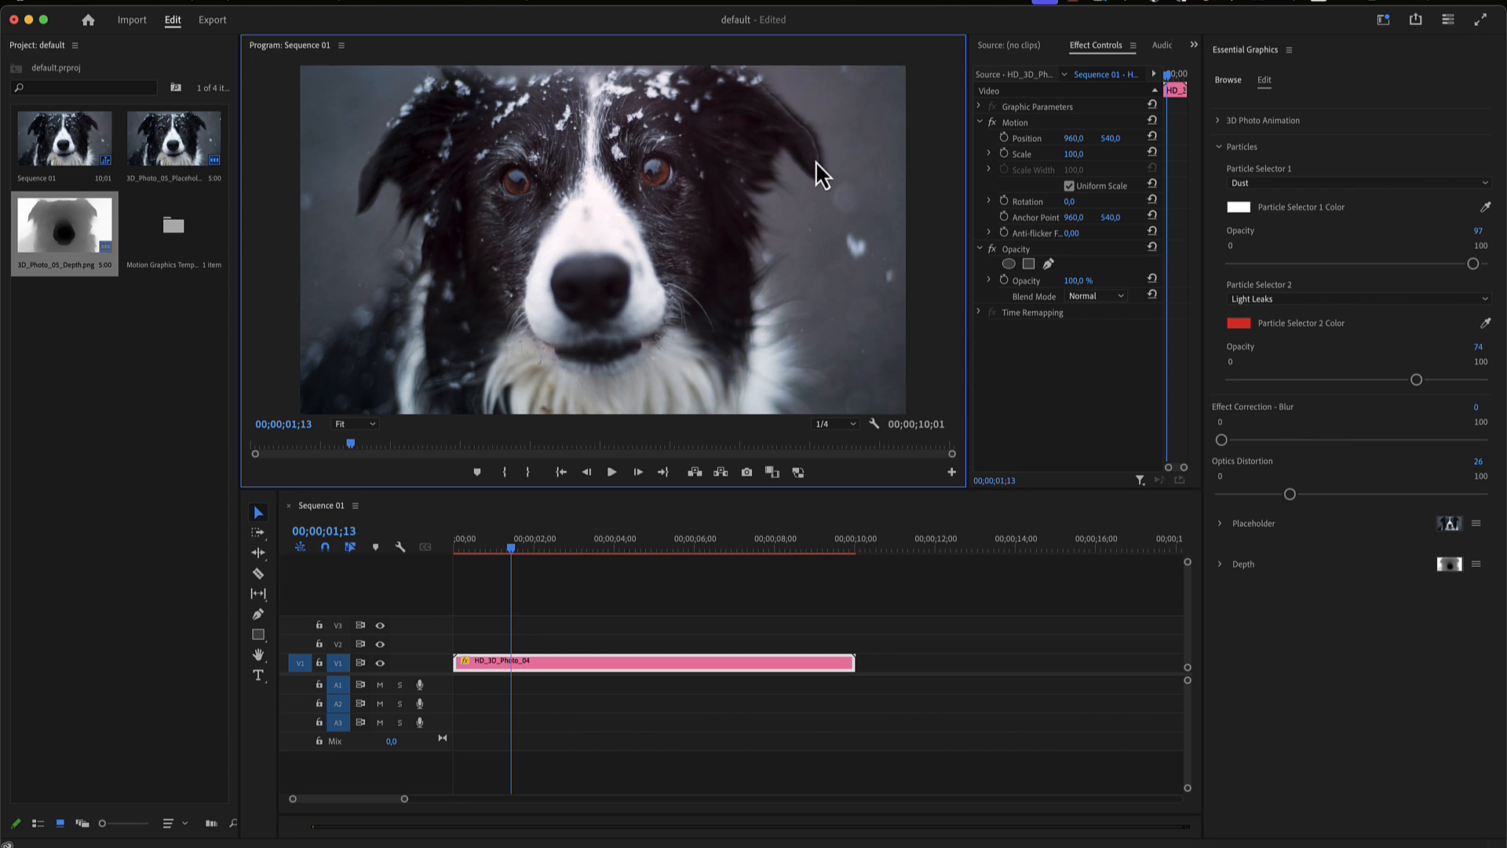
pyautogui.moveTo(1237, 391)
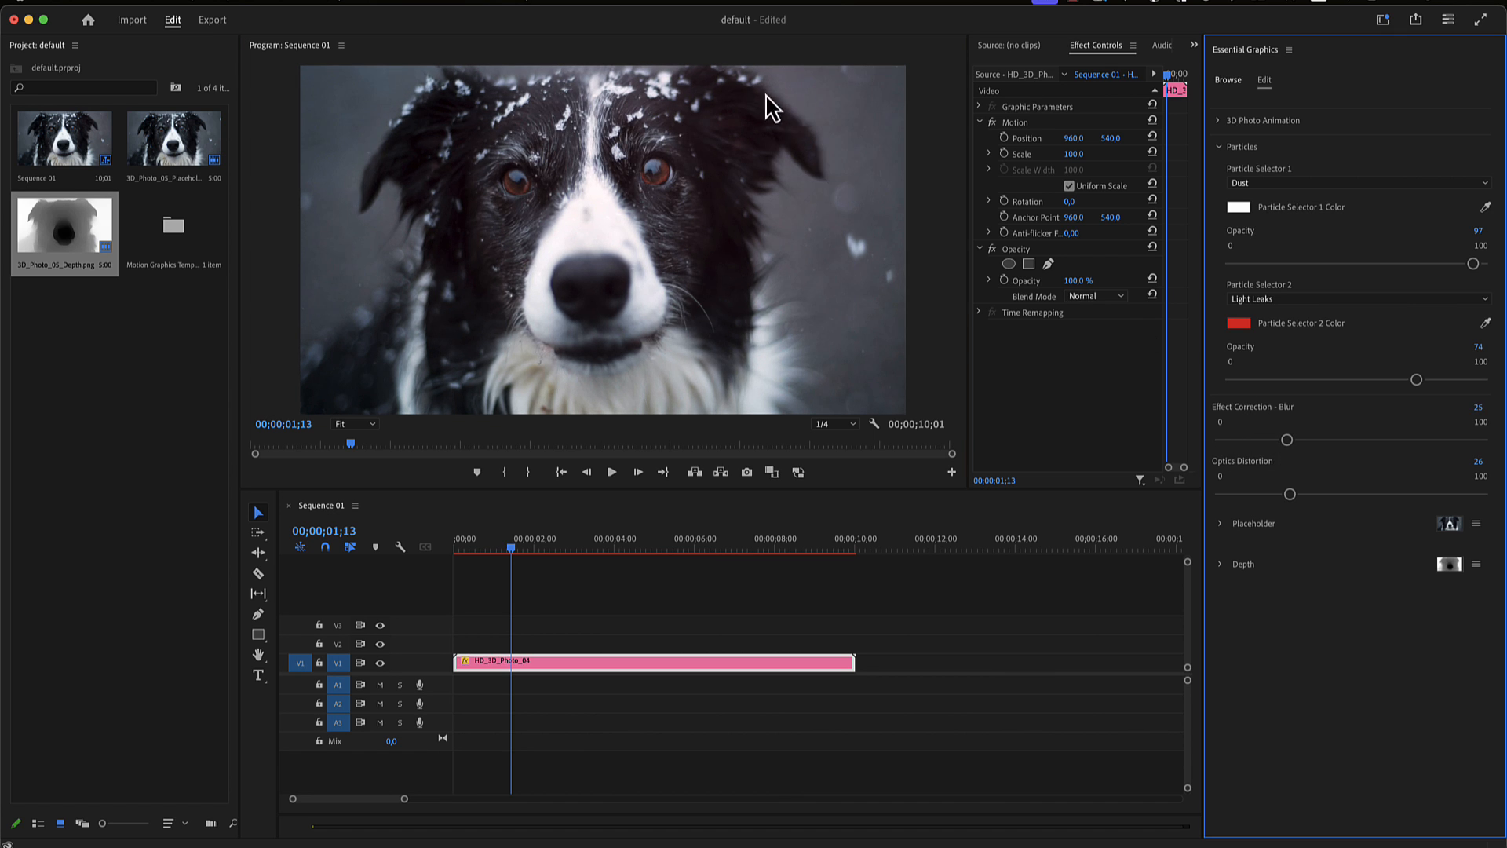
pyautogui.moveTo(801, 117)
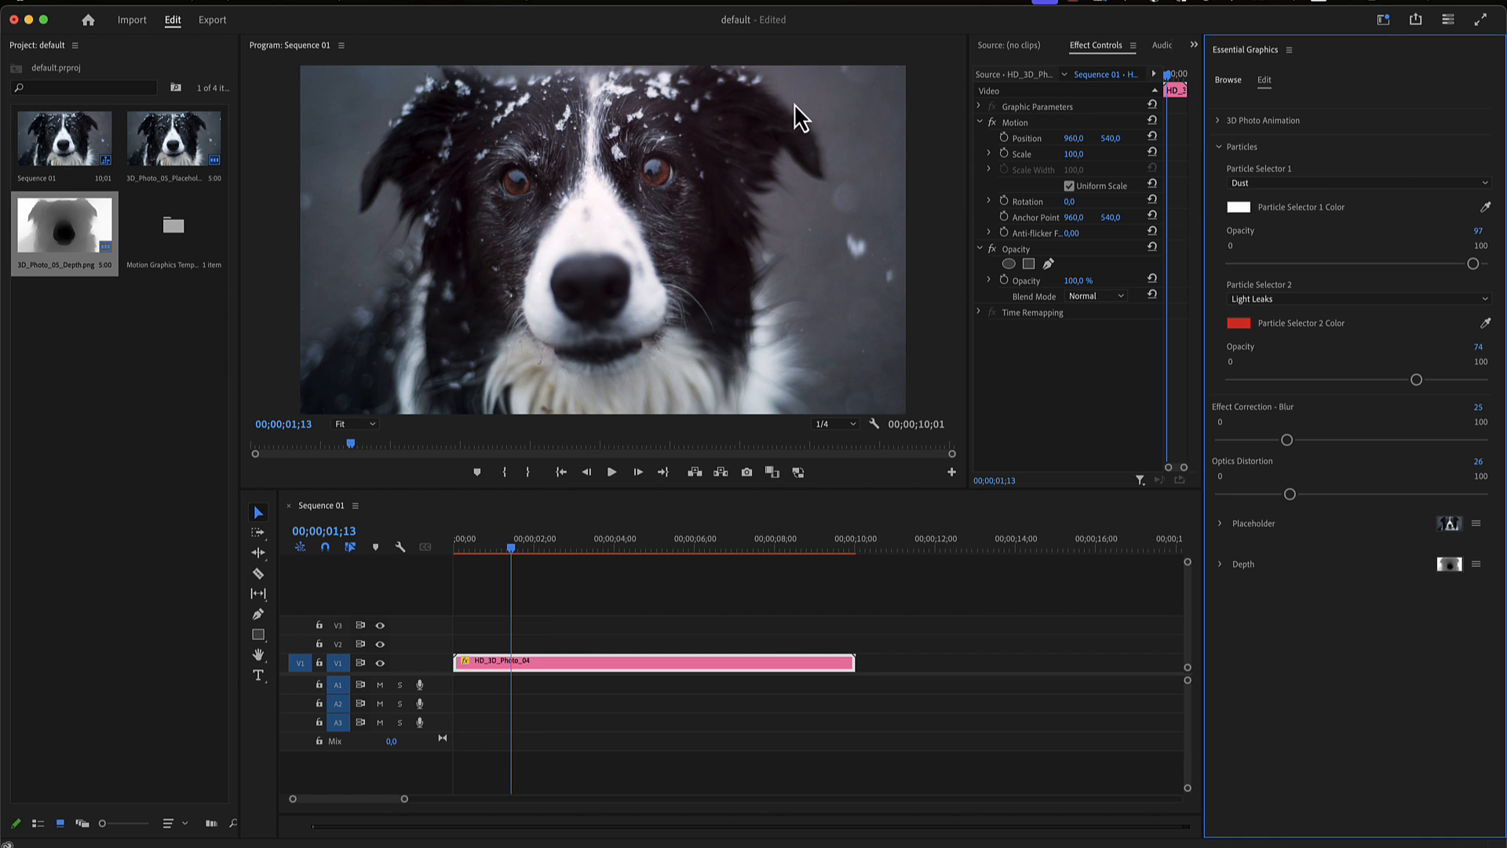
# Set Effect Correction - Blur to 25 and collapse the Particles group
pyautogui.click(1221, 146)
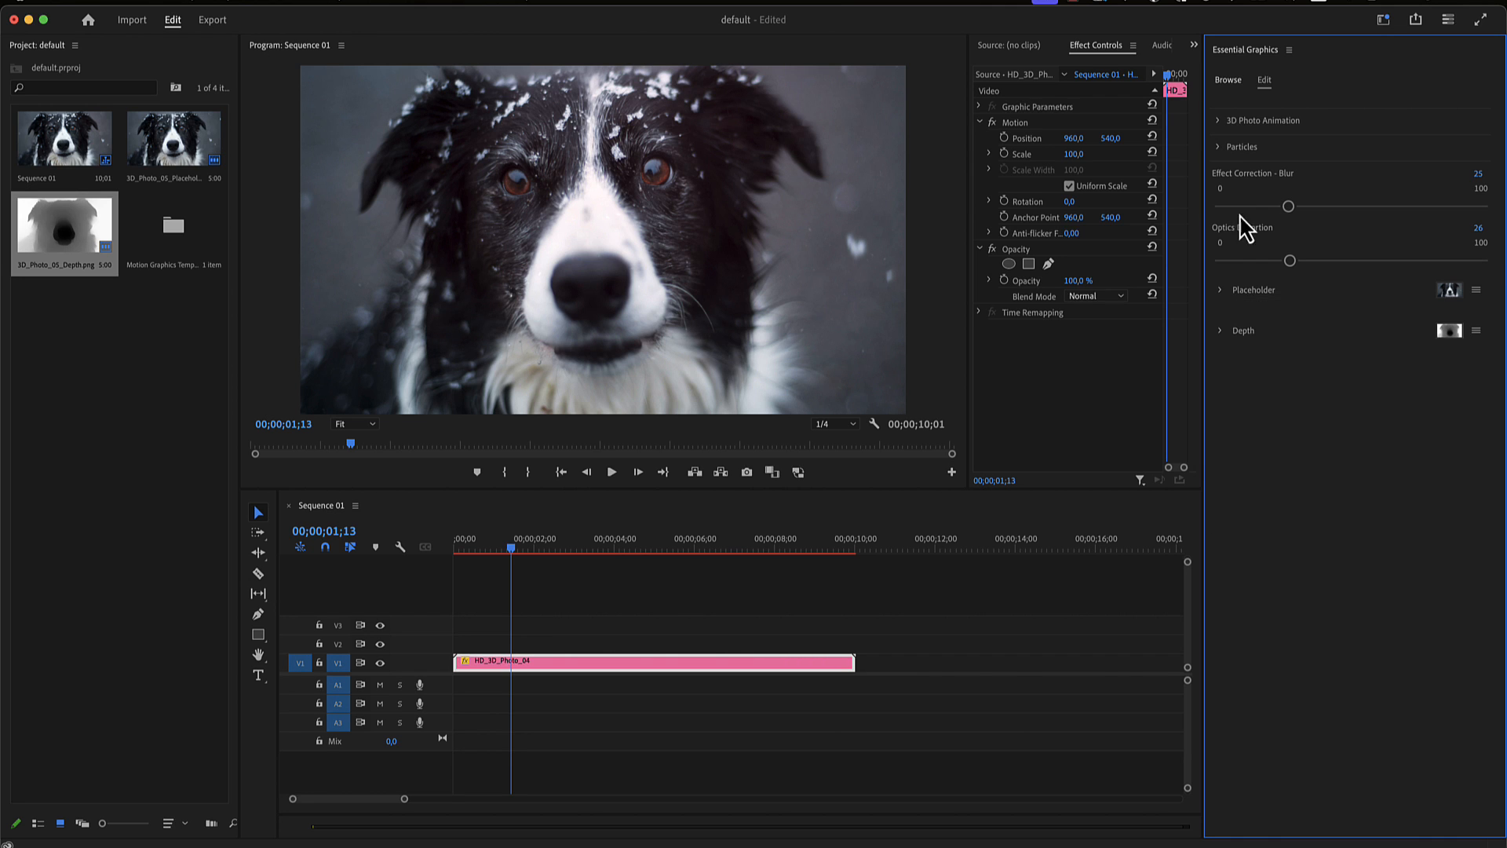